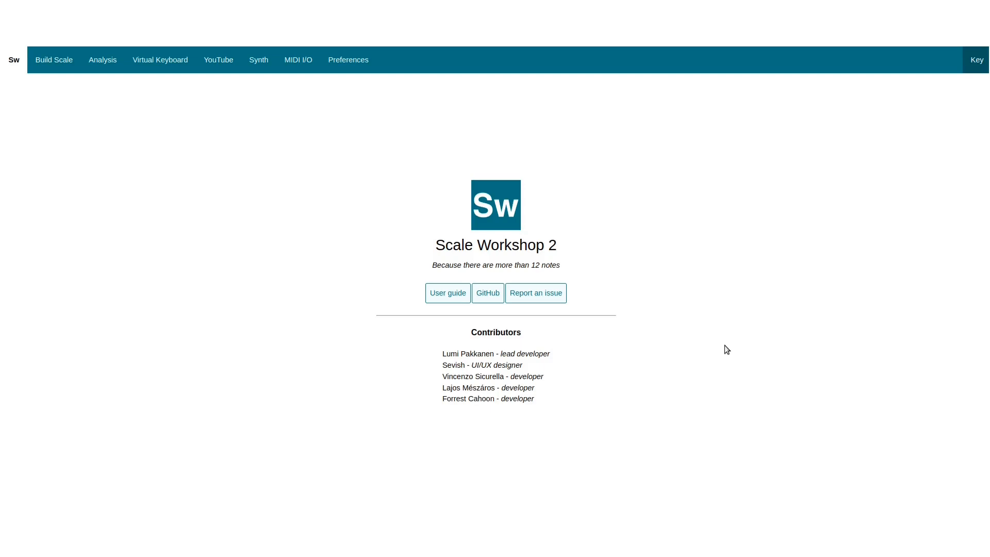
Step: Open the preset scale loader from the Build Scale page's New scale menu
{"action": "left_click", "coordinate": [54, 60]}
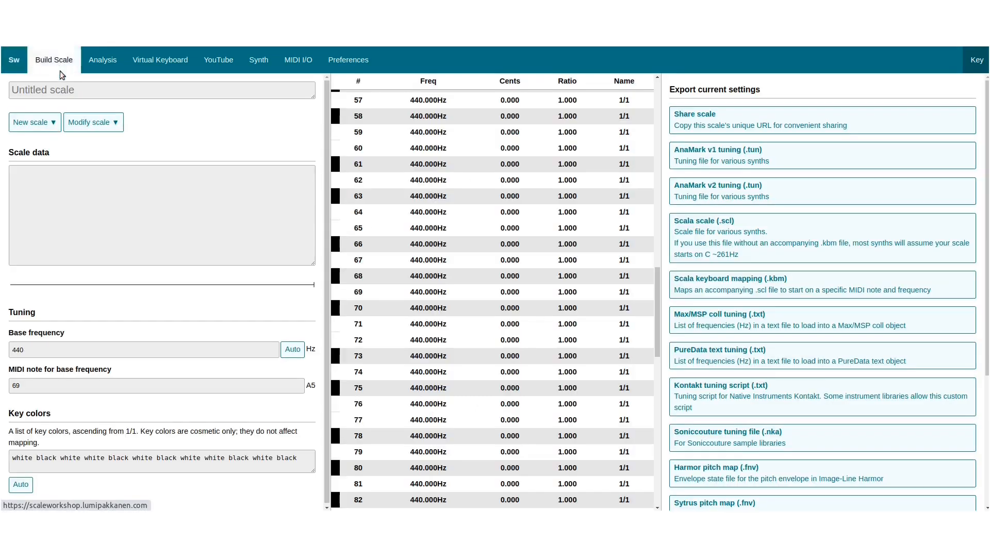
{"action": "left_click", "coordinate": [30, 122]}
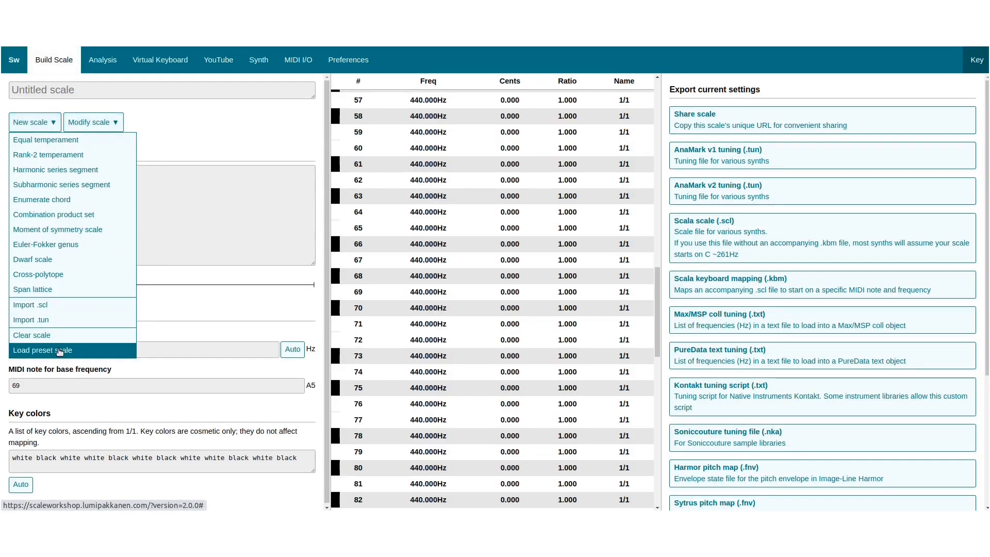
{"action": "left_click", "coordinate": [42, 349]}
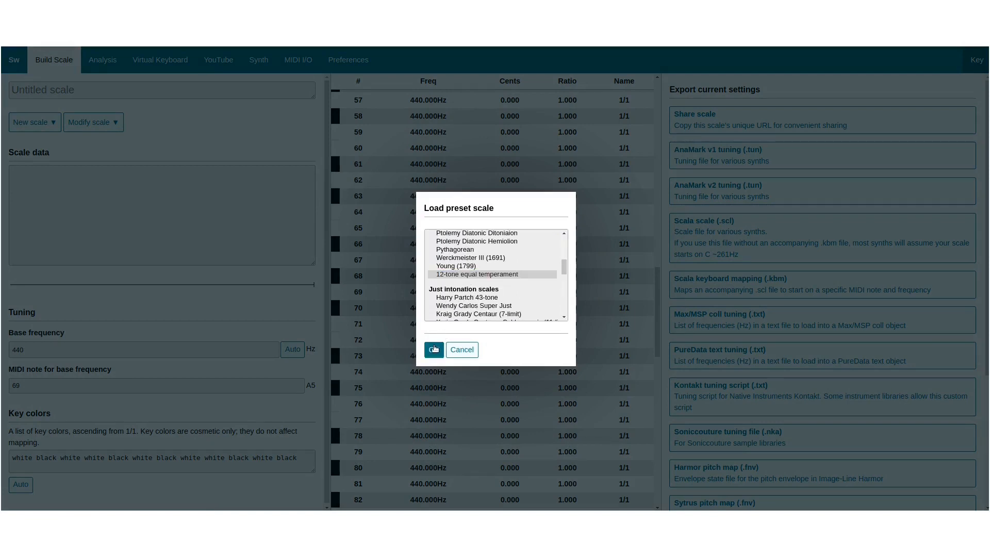
Step: Load the 12-tone equal temperament preset and inspect its scale data and ratios like 1.122
{"action": "left_click", "coordinate": [433, 349]}
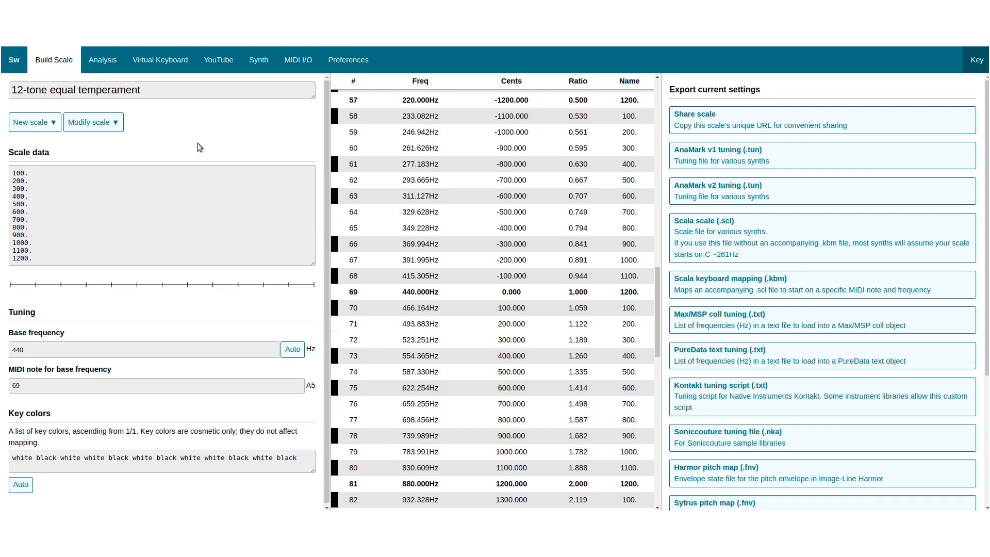
{"action": "mouse_move", "coordinate": [443, 282]}
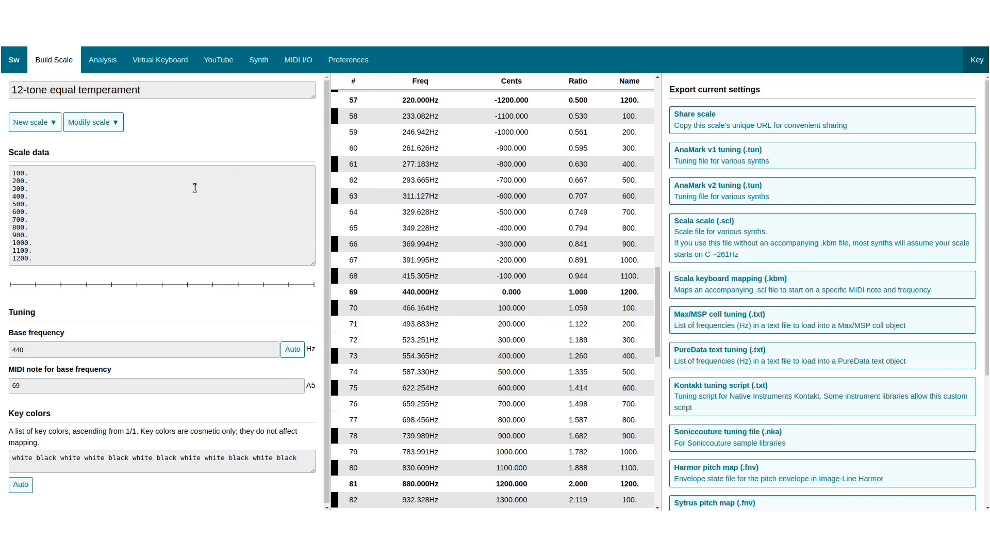
{"action": "mouse_move", "coordinate": [55, 259]}
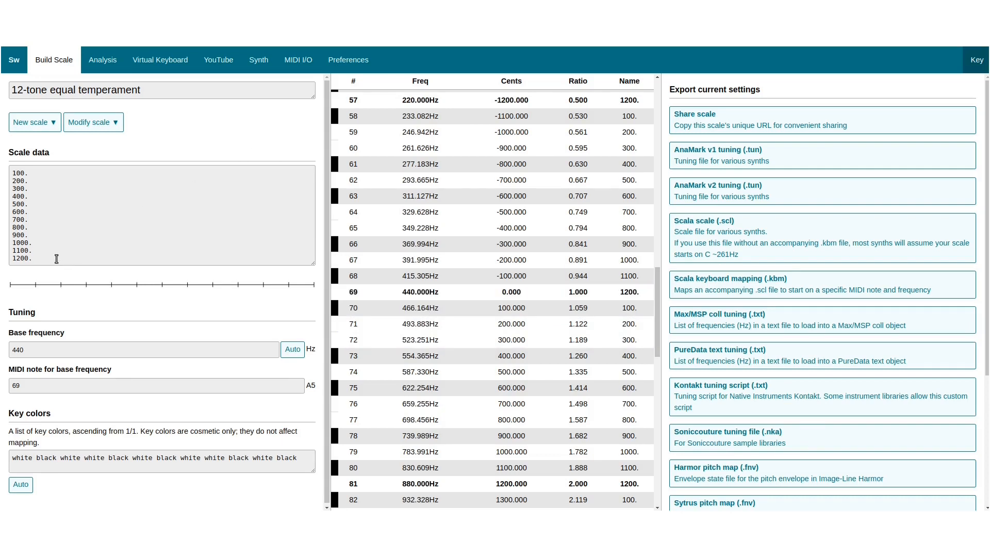
{"action": "double_click", "coordinate": [22, 258]}
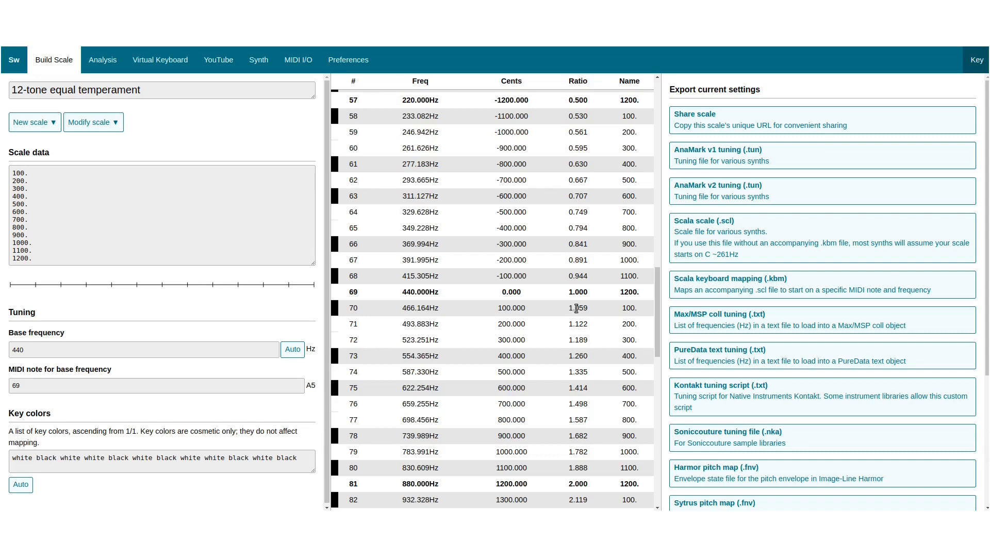
{"action": "double_click", "coordinate": [576, 308]}
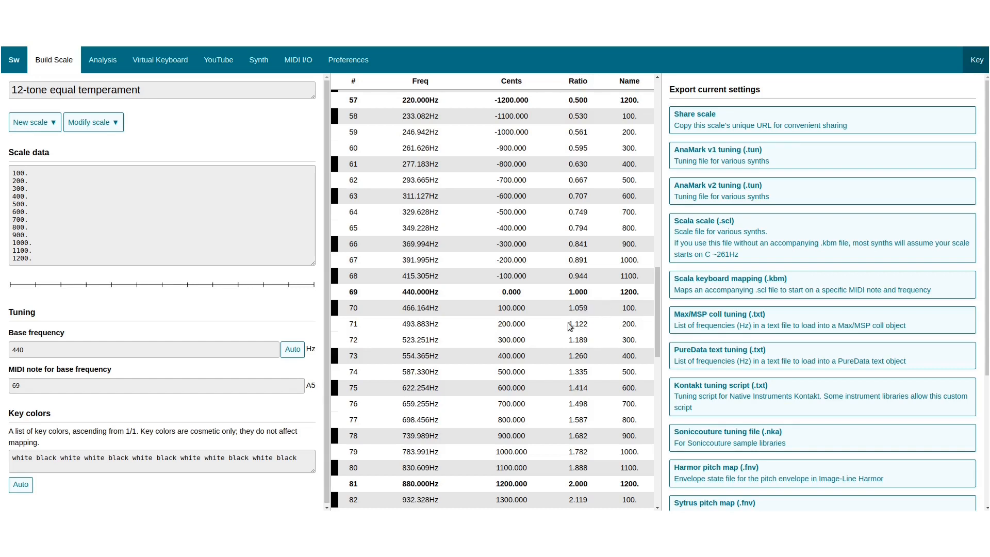
{"action": "double_click", "coordinate": [576, 323]}
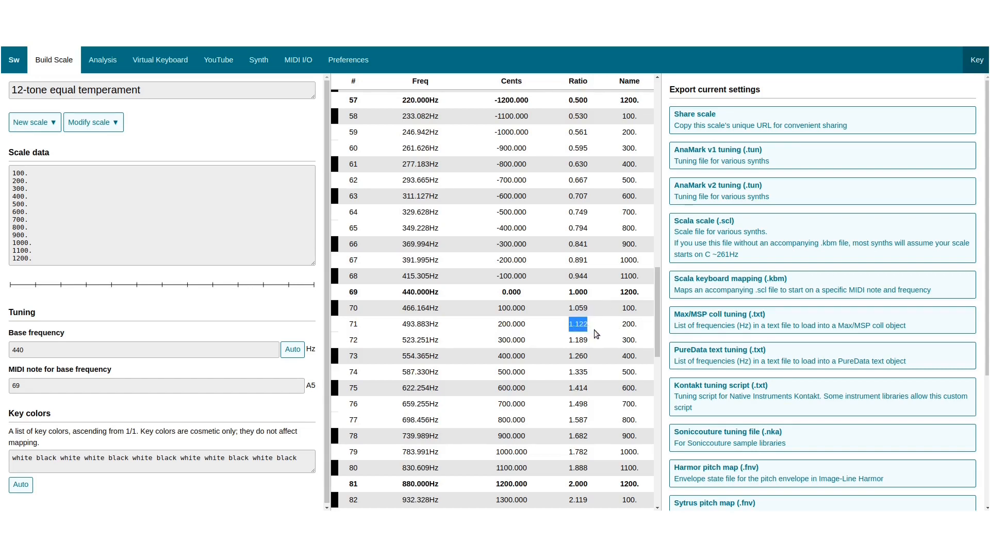
{"action": "left_click", "coordinate": [576, 339]}
{"action": "type", "text": "88cET"}
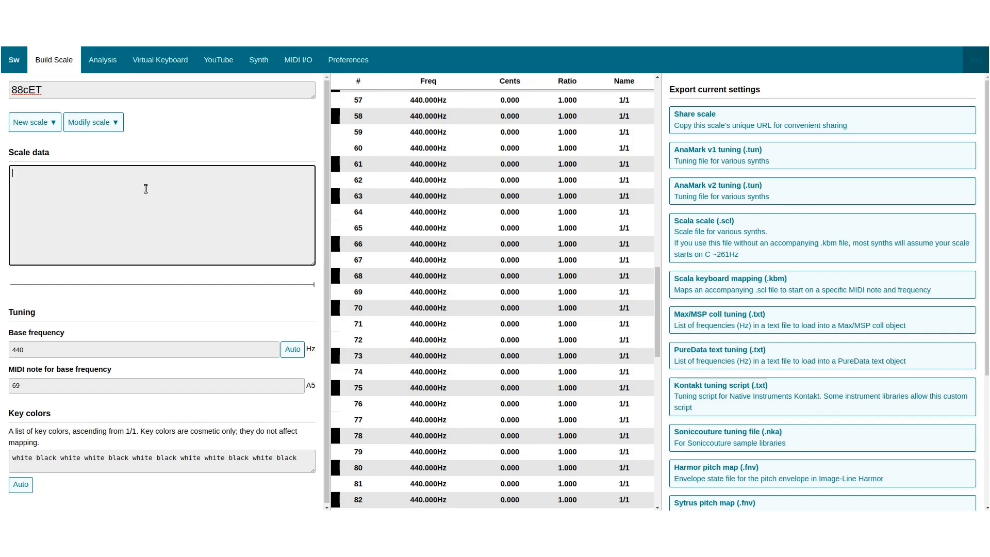
Step: Enter a single 88.-cent step, then audition note 83 in the tuning table
{"action": "type", "text": "88.0"}
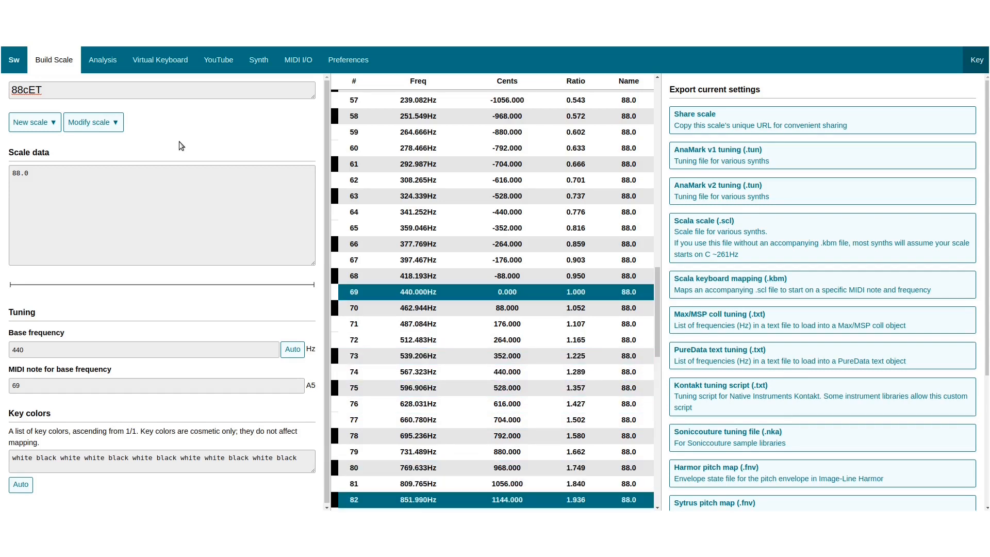
{"action": "scroll", "scroll_direction": "down", "scroll_amount": 3}
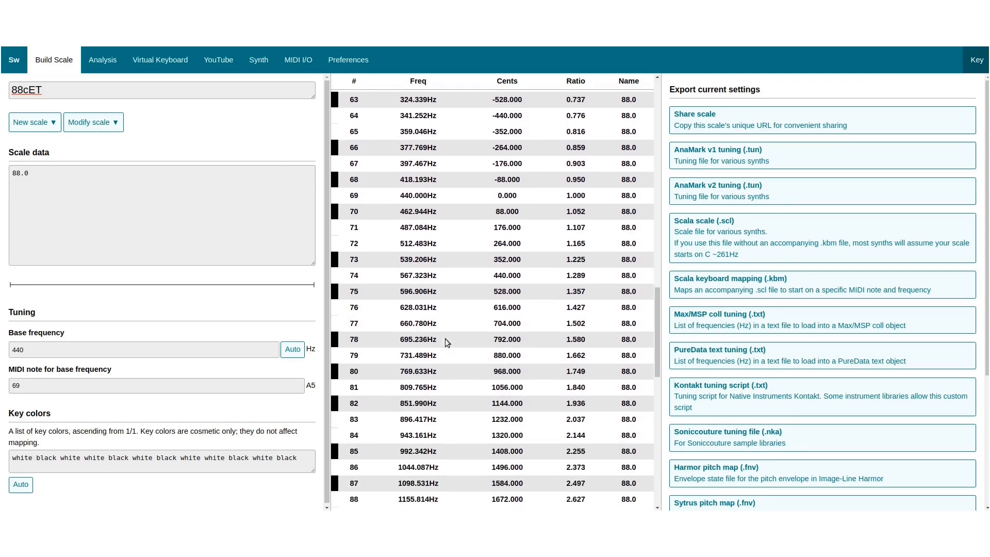
{"action": "scroll", "scroll_direction": "down", "scroll_amount": 3}
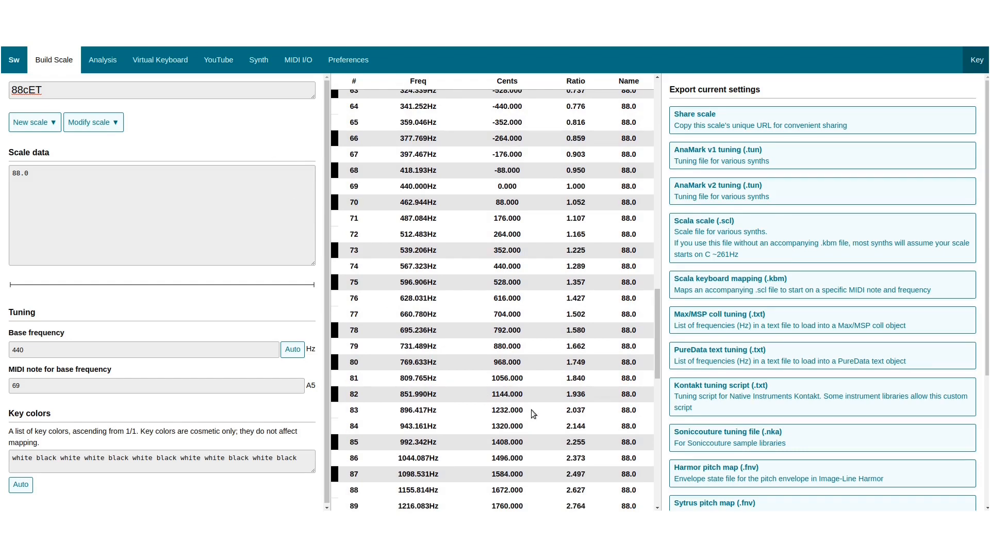
{"action": "left_click", "coordinate": [492, 410]}
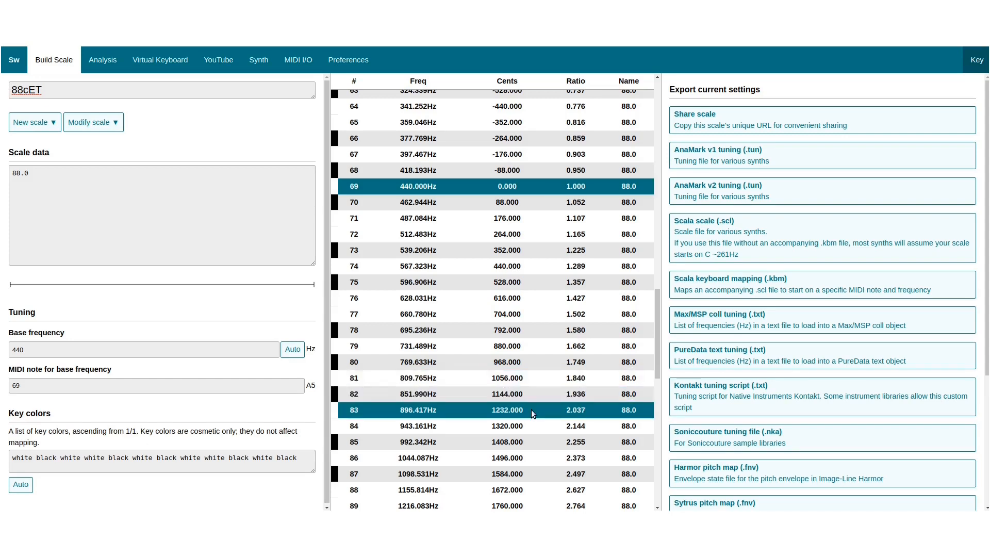
{"action": "left_click", "coordinate": [532, 410]}
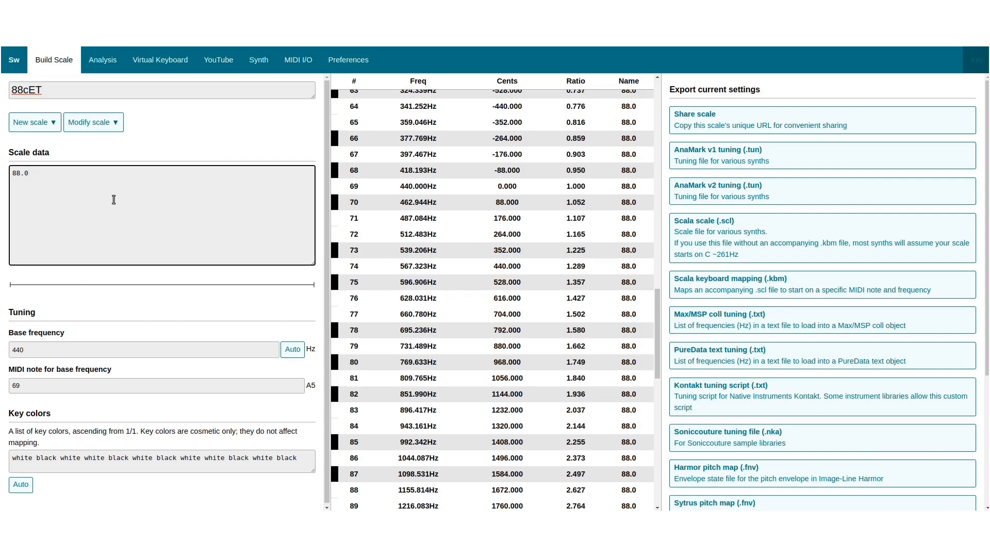
Step: Add 240. to the scale data, then clear it and rename the scale Harmonics 4-8
{"action": "type", "text": "240."}
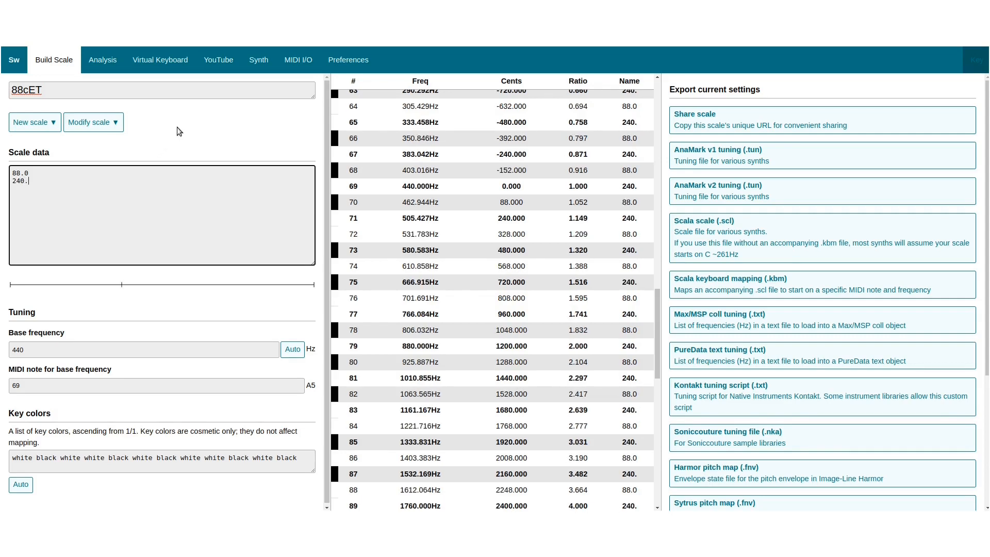
{"action": "left_click", "coordinate": [492, 297]}
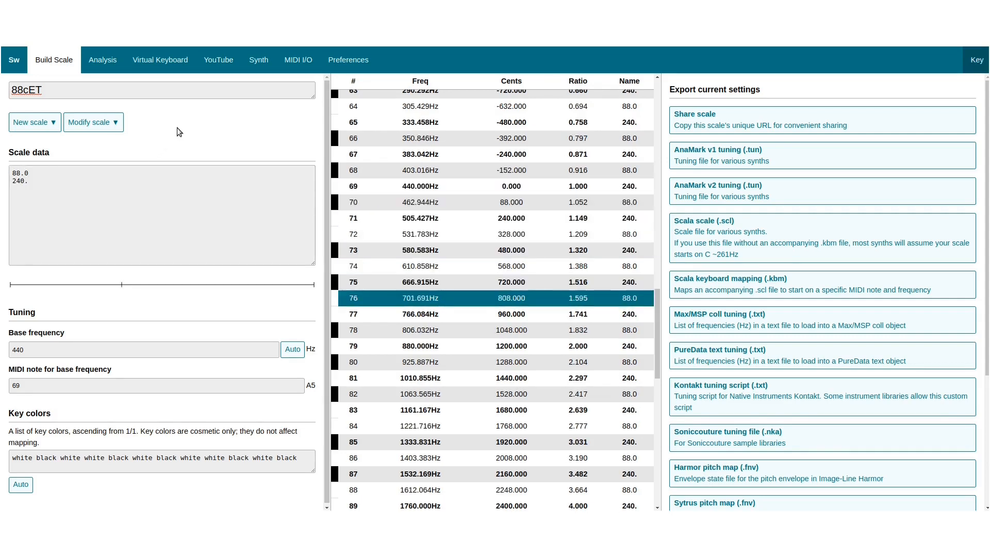
{"action": "left_click", "coordinate": [420, 298]}
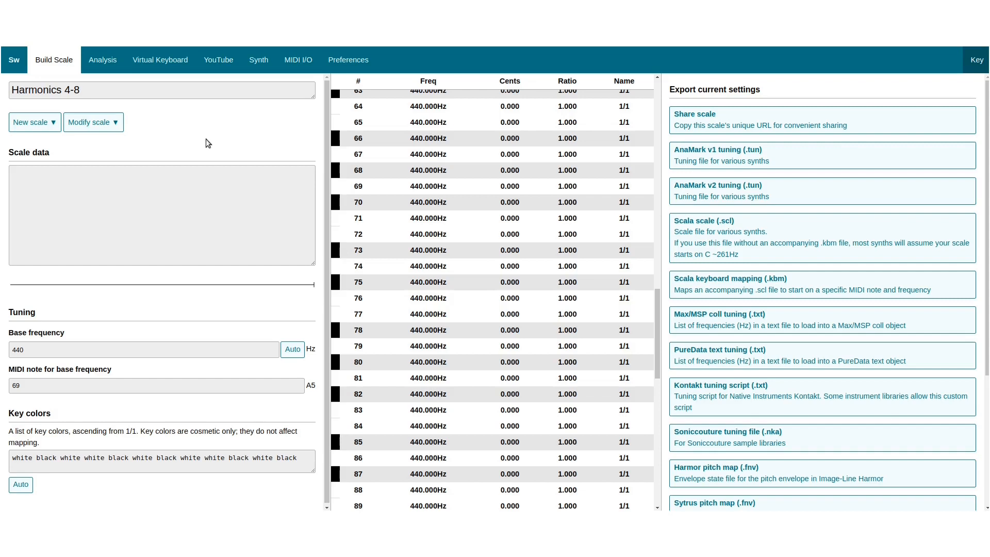
Step: Enter harmonic steps 1,25, 1,5, 1,75 and 2,0 in the scale data
{"action": "left_click", "coordinate": [161, 214]}
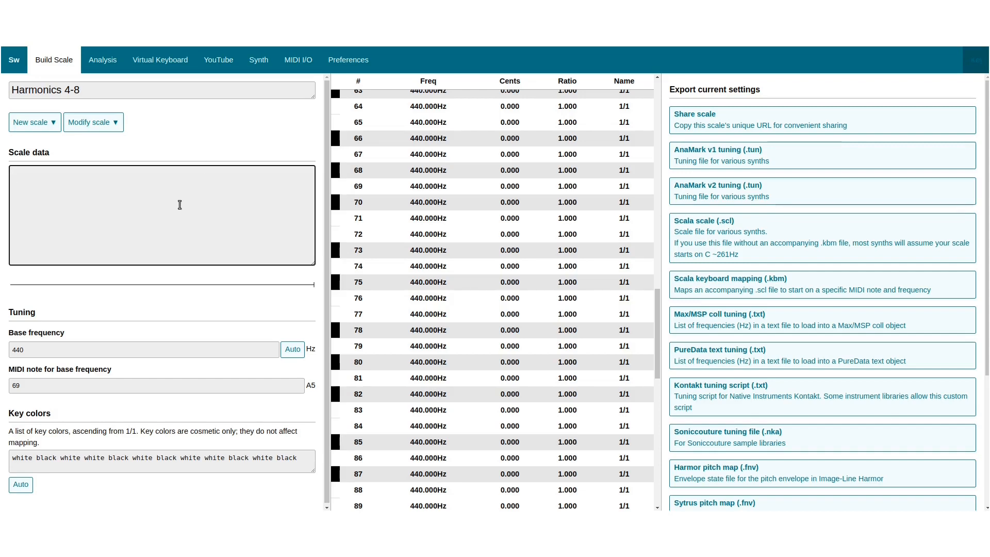
{"action": "type", "text": "1,25"}
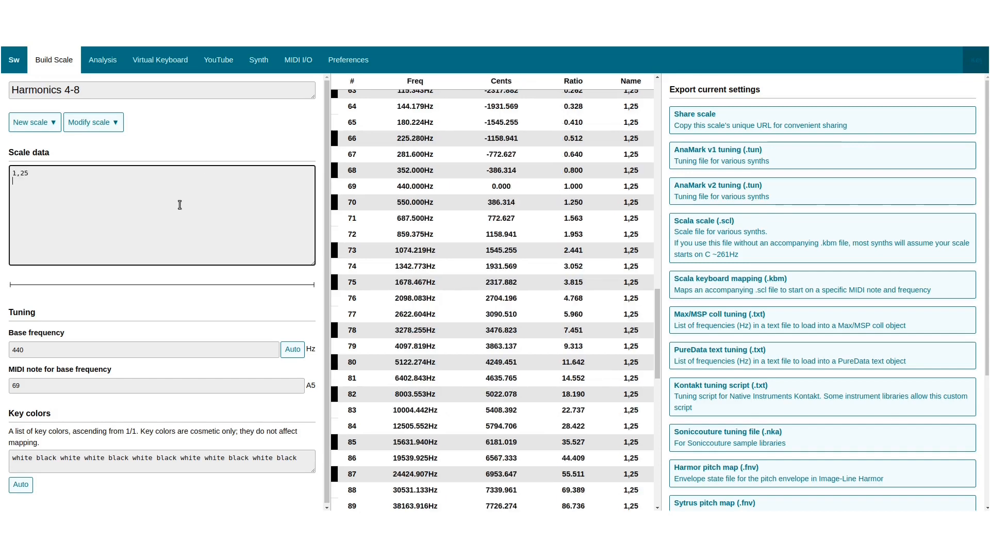
{"action": "type", "text": "1,5"}
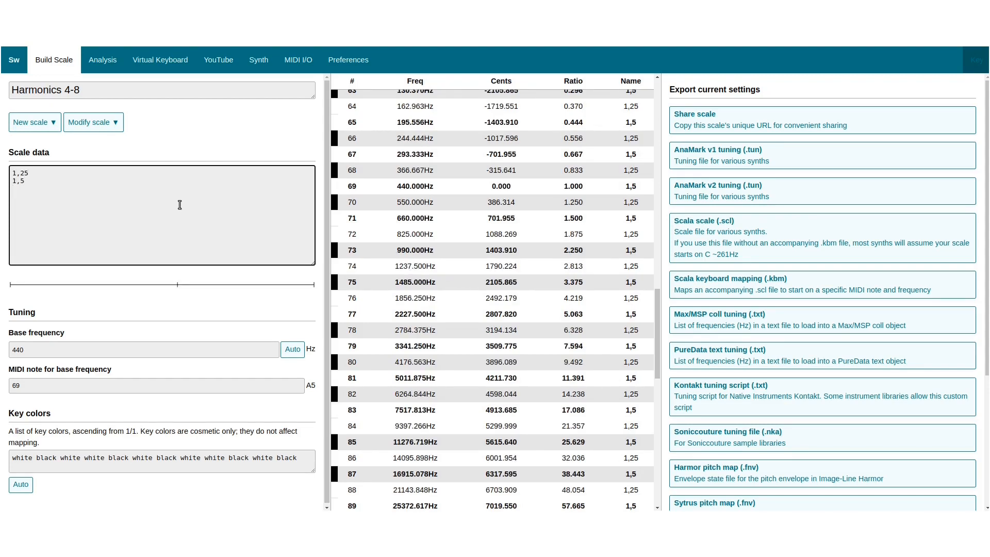
{"action": "type", "text": "1,75"}
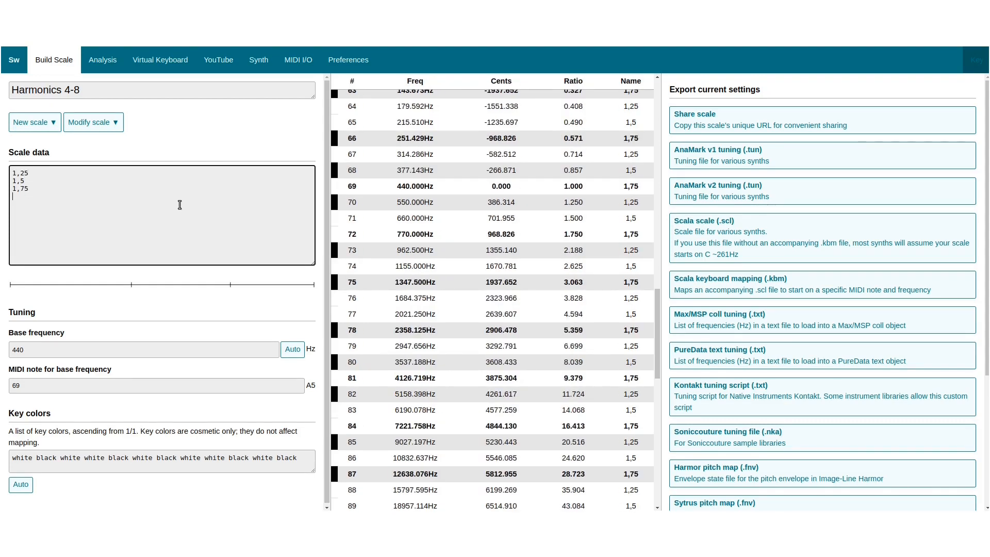
{"action": "type", "text": "2,0"}
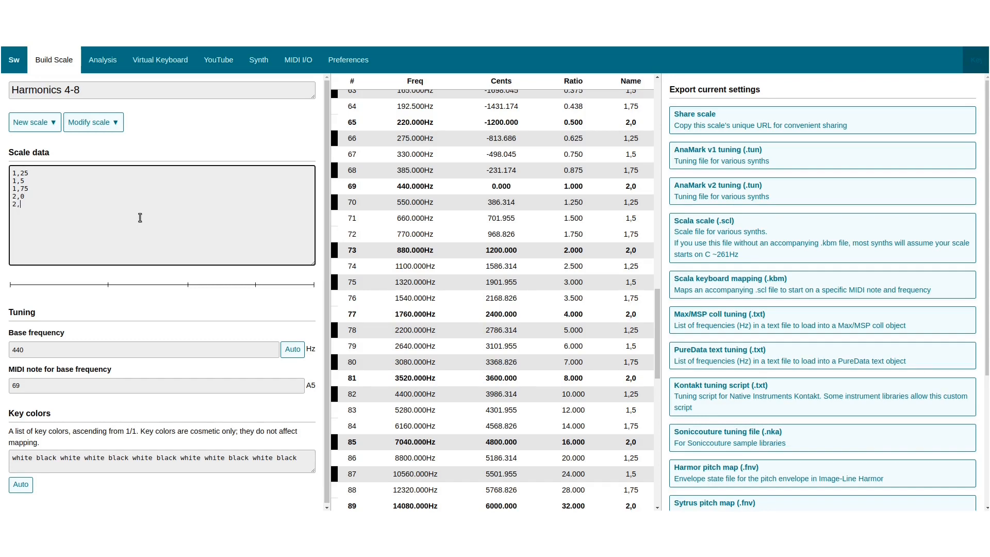
Step: Continue the scale data with steps 2,5, 2,75, 3,0, 3,25 and 3,5
{"action": "type", "text": "2,5"}
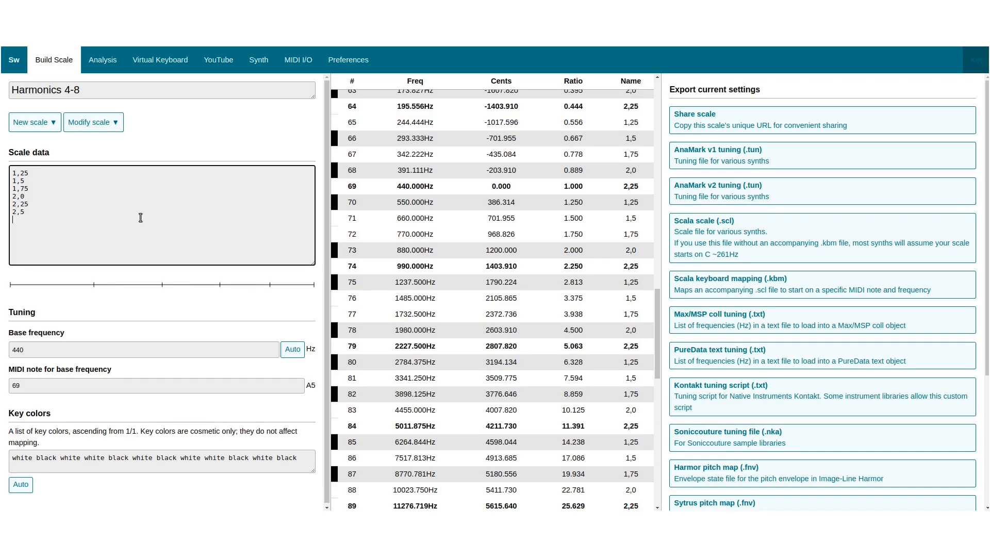
{"action": "type", "text": "2,75"}
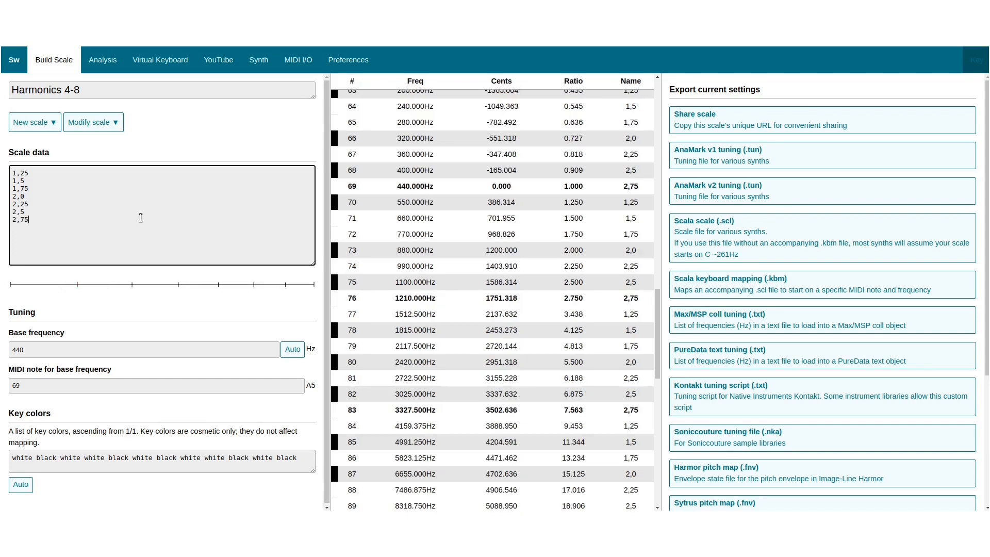
{"action": "type", "text": "3,0"}
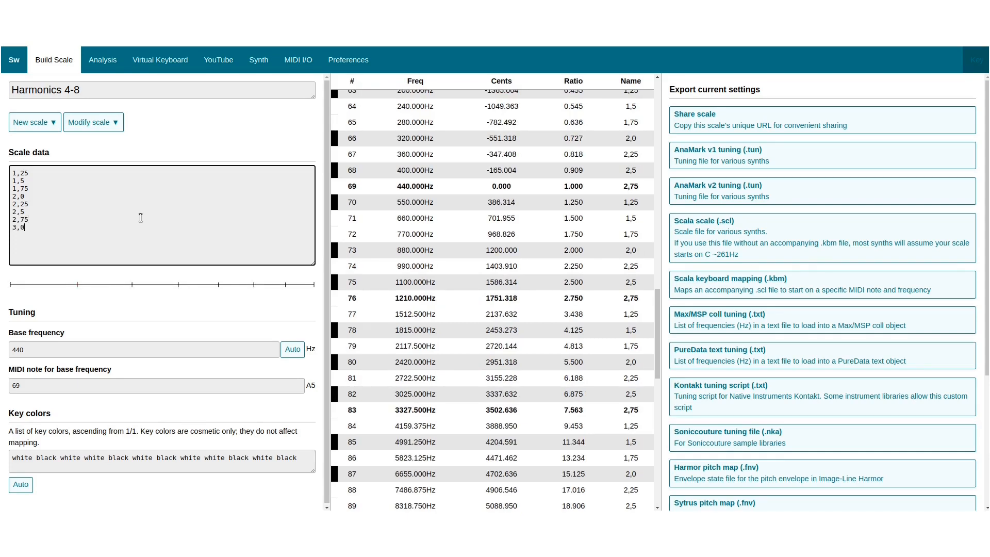
{"action": "type", "text": "3,25"}
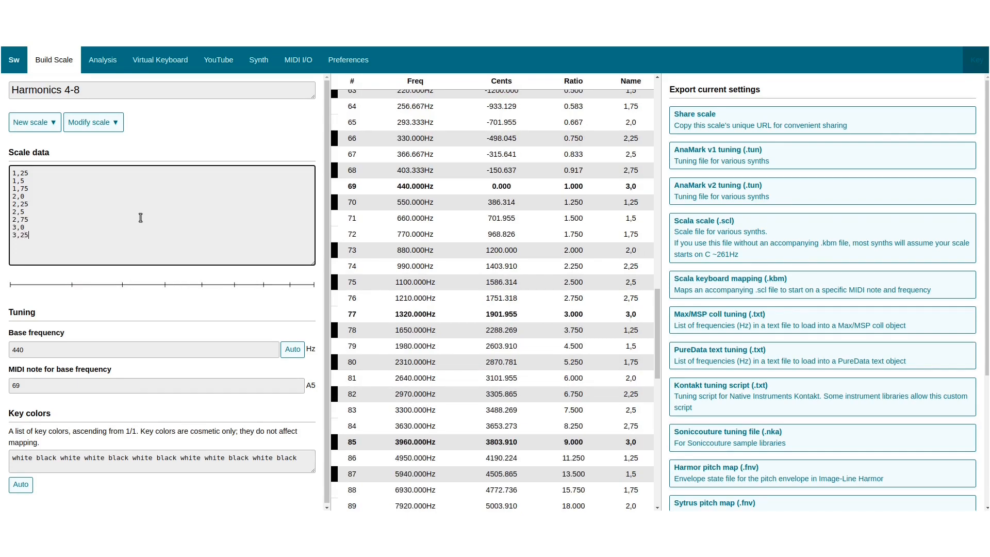
{"action": "type", "text": "3,"}
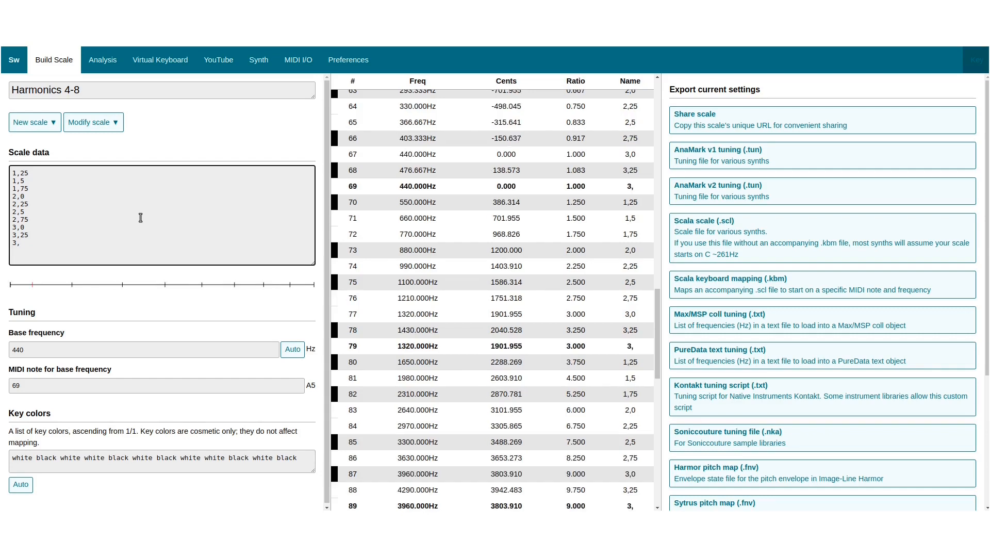
{"action": "type", "text": "3,5"}
{"action": "left_click", "coordinate": [162, 90]}
{"action": "type", "text": "16"}
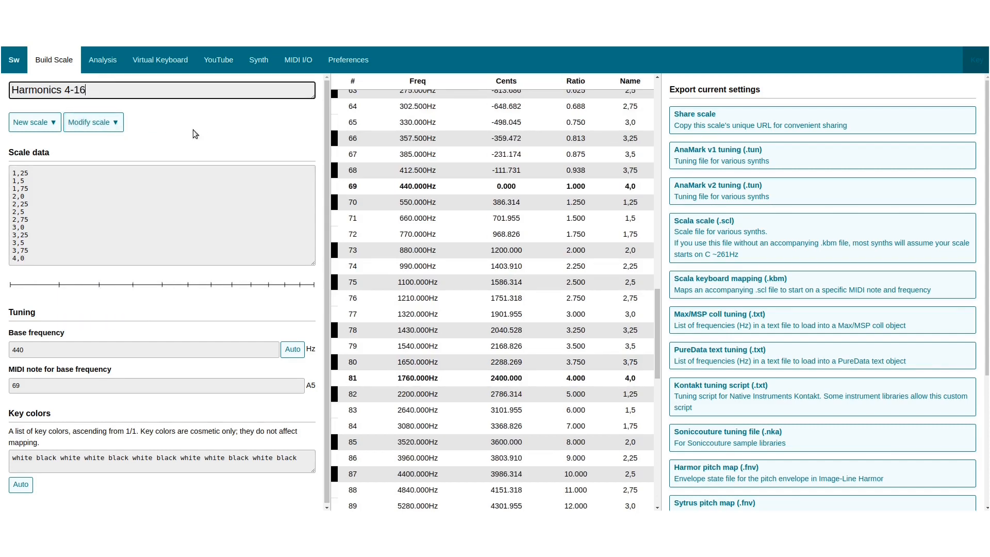
Step: Begin editing the scale data to trim it down to four steps
{"action": "left_click", "coordinate": [417, 203]}
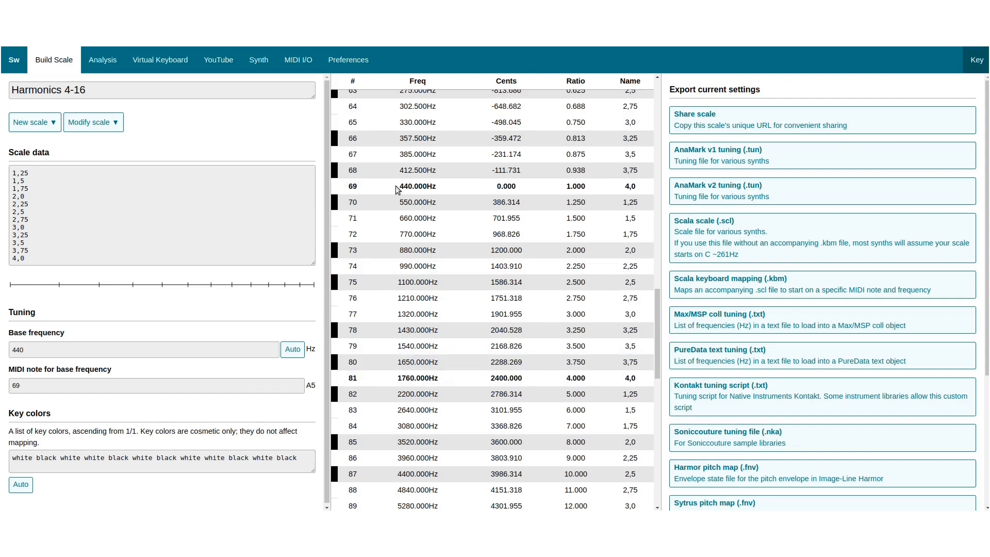
{"action": "mouse_move", "coordinate": [456, 267]}
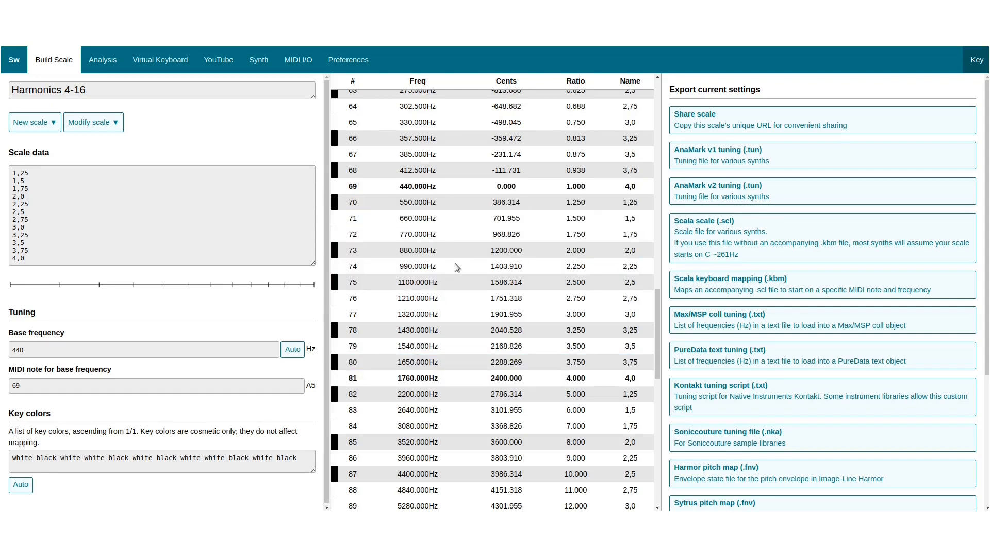
{"action": "mouse_move", "coordinate": [296, 134]}
{"action": "type", "text": "Mixolydian"}
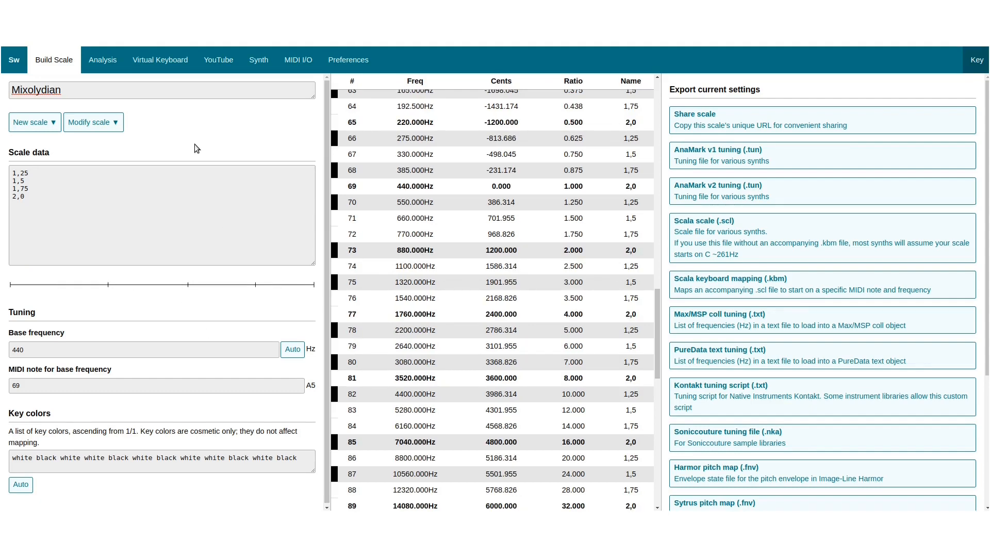
Step: Insert 9/8, 4/3 and 5/3 into the Mixolydian scale data
{"action": "left_click", "coordinate": [114, 180]}
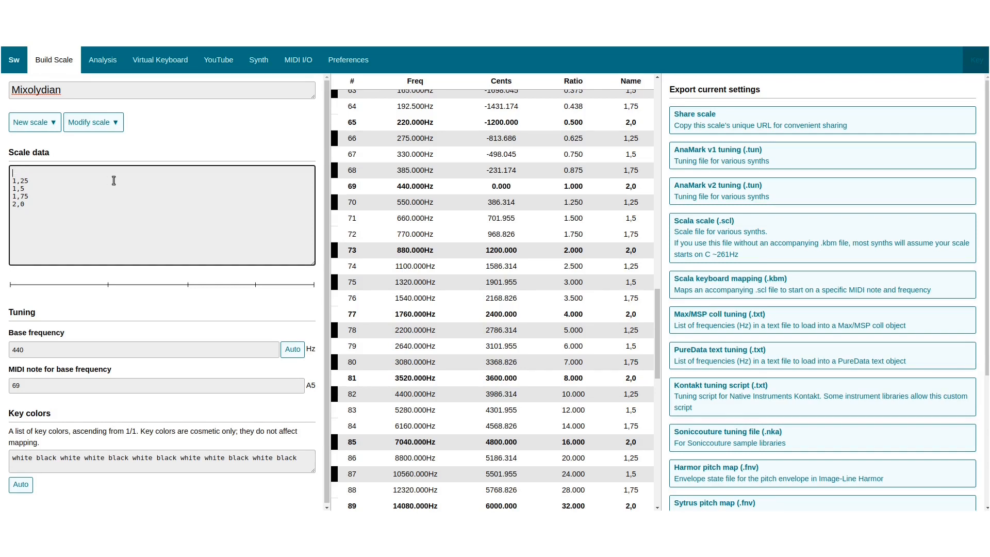
{"action": "type", "text": "9/8"}
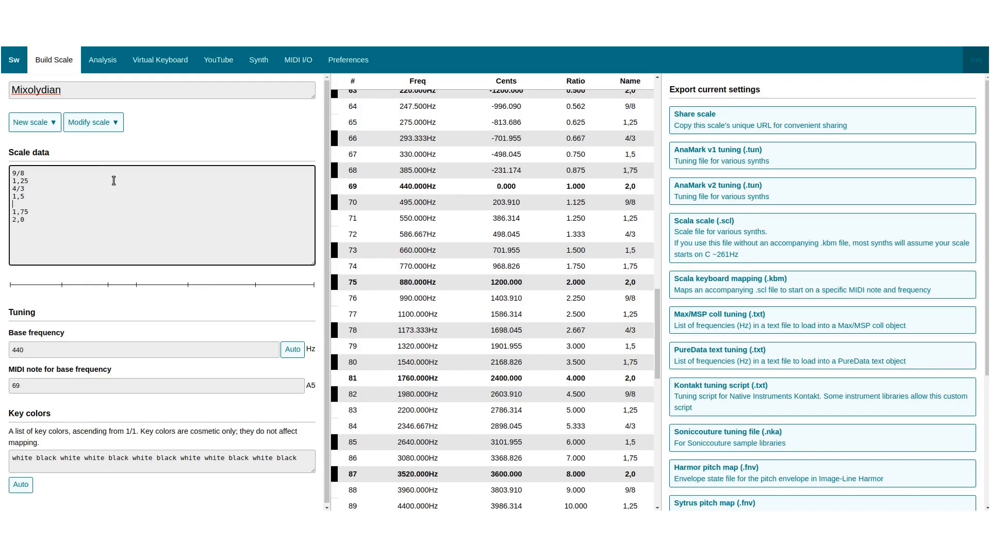
{"action": "type", "text": "5/3"}
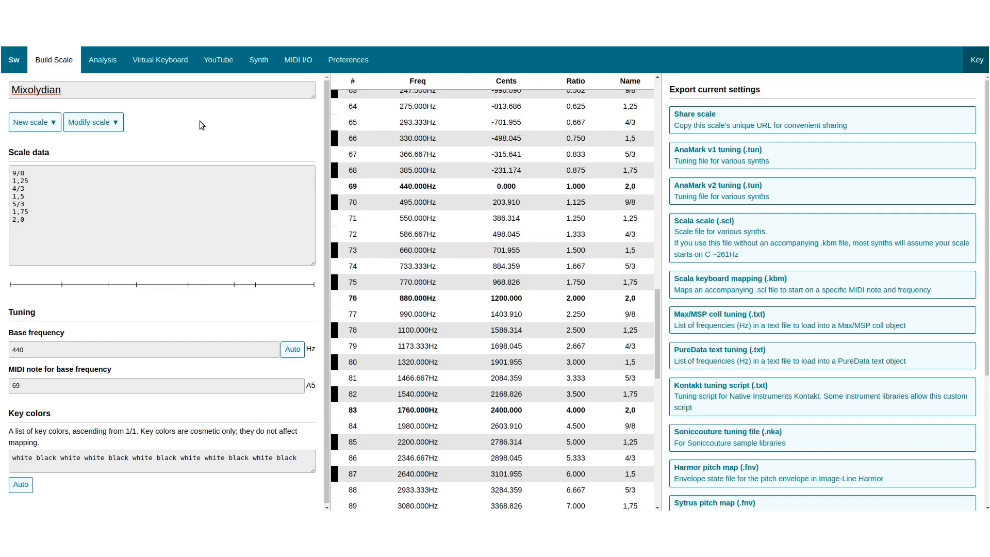
{"action": "mouse_move", "coordinate": [216, 139]}
{"action": "type", "text": "Diminished"}
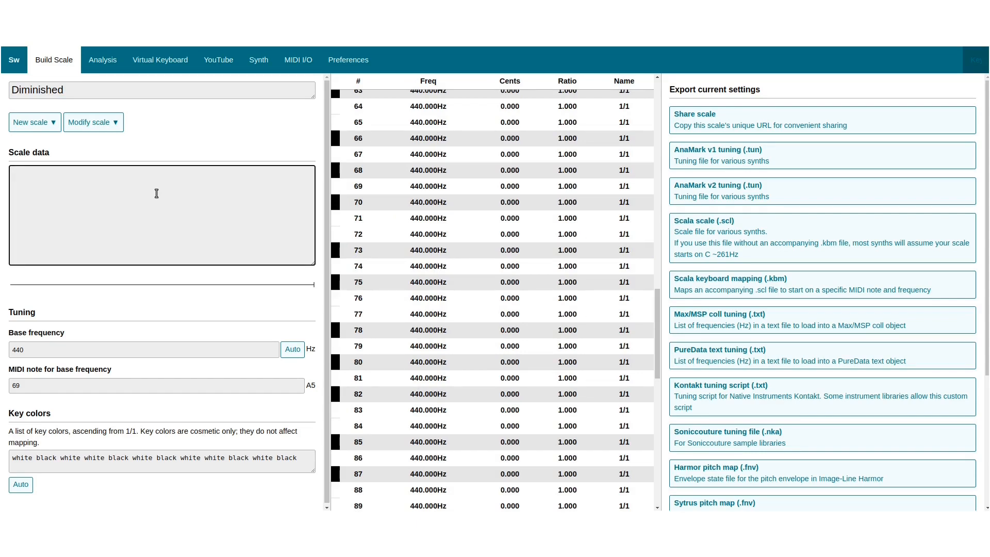
Step: Enter 3\12 and 4\12 as the Augmented scale's steps
{"action": "type", "text": "3\\12"}
{"action": "left_click", "coordinate": [162, 91]}
{"action": "type", "text": "Augmented"}
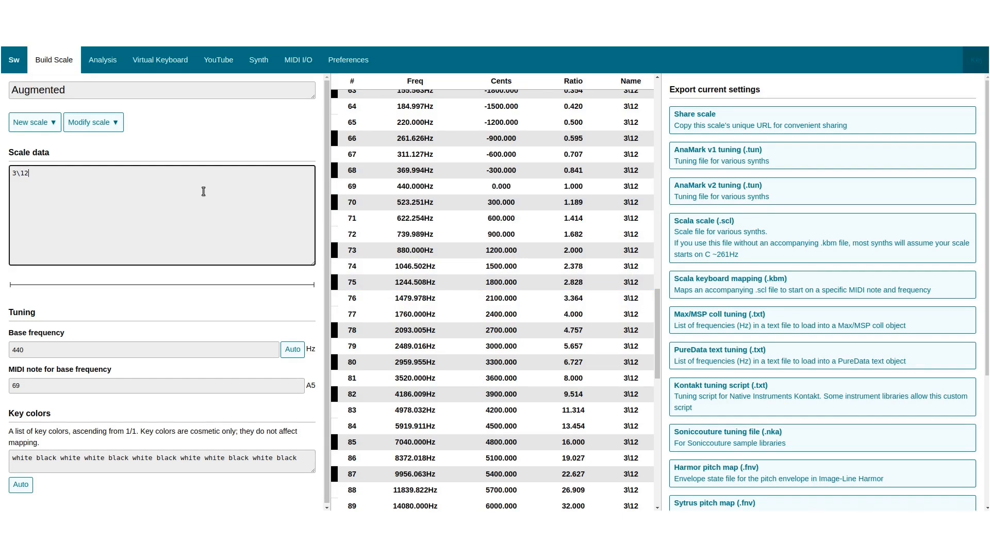
{"action": "type", "text": "4\\12"}
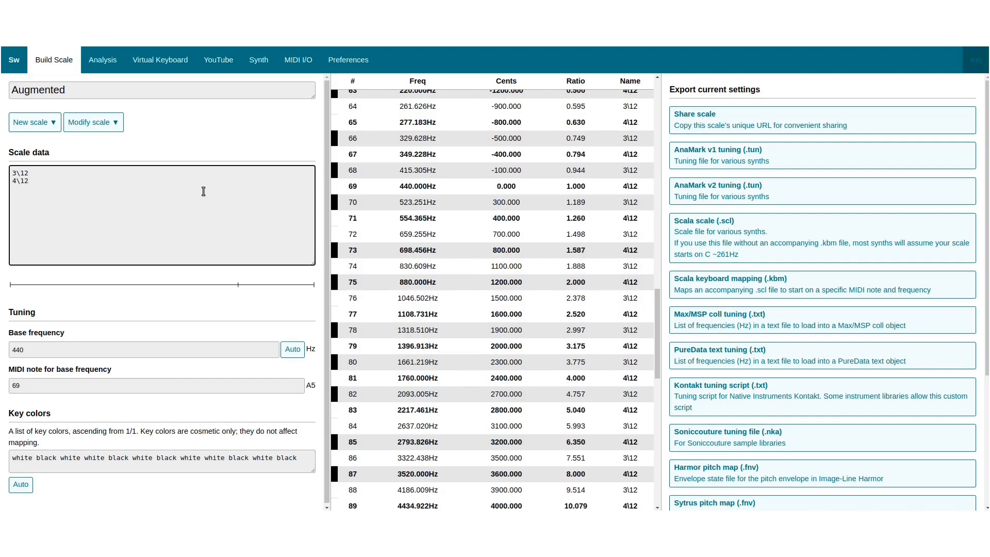
{"action": "left_click", "coordinate": [417, 185]}
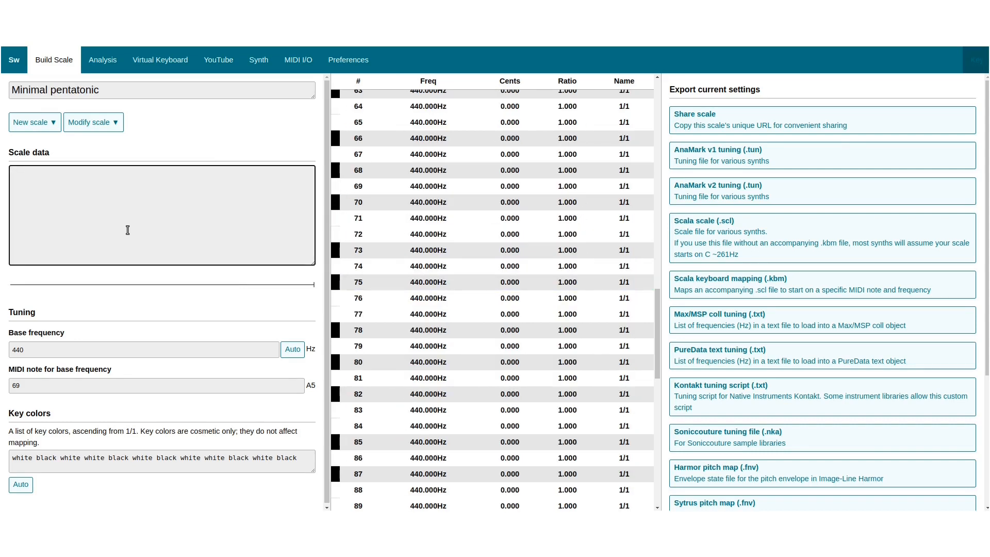
Step: Enter steps 2\7, 3\7, 5\7 and 6\7 for the Minimal pentatonic scale
{"action": "type", "text": "2\\"}
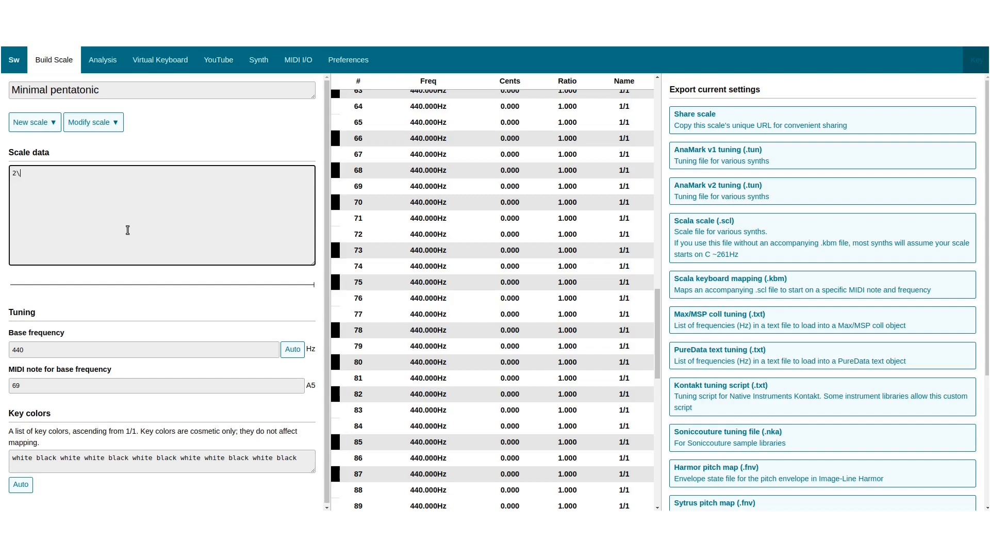
{"action": "type", "text": "7"}
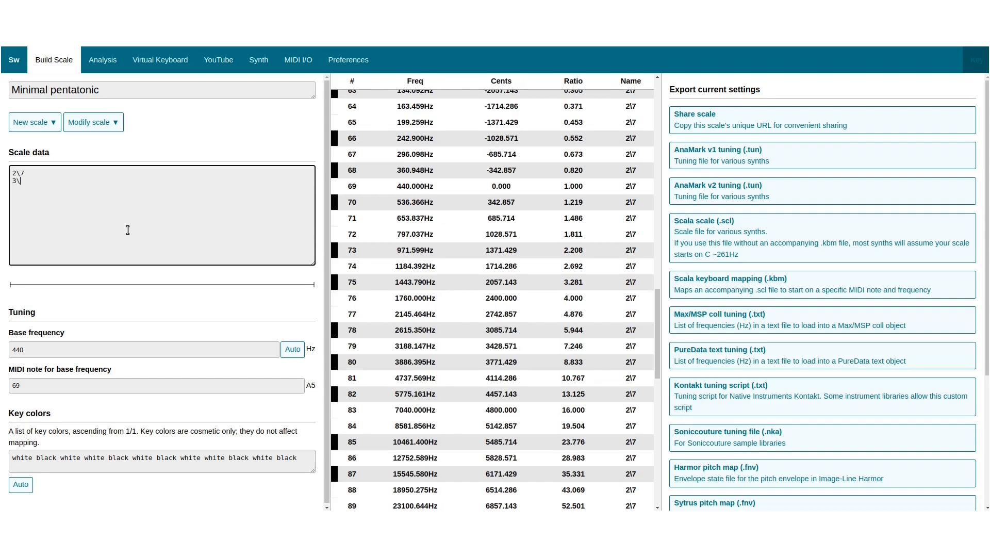
{"action": "type", "text": "5\\7"}
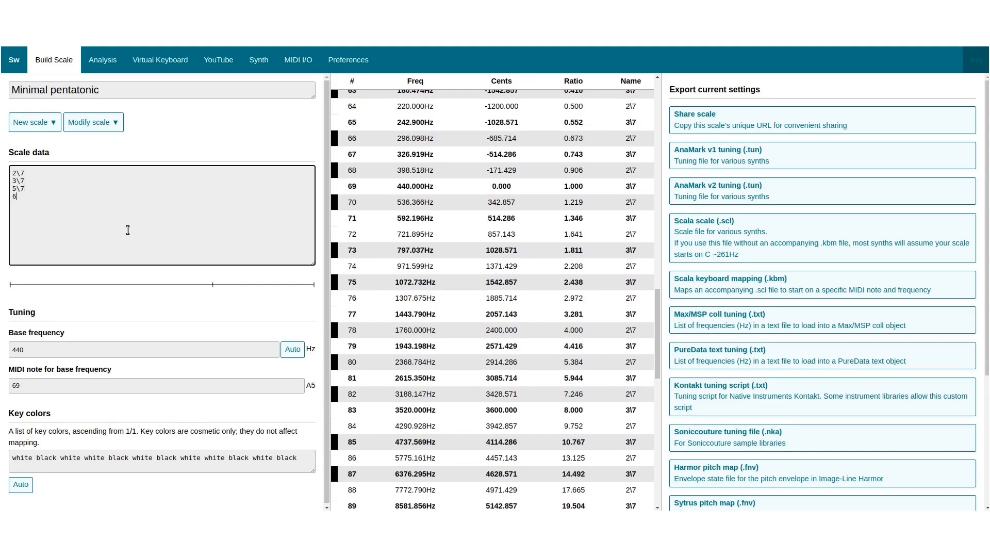
{"action": "type", "text": "\\7"}
{"action": "left_click", "coordinate": [162, 90]}
{"action": "type", "text": "BP"}
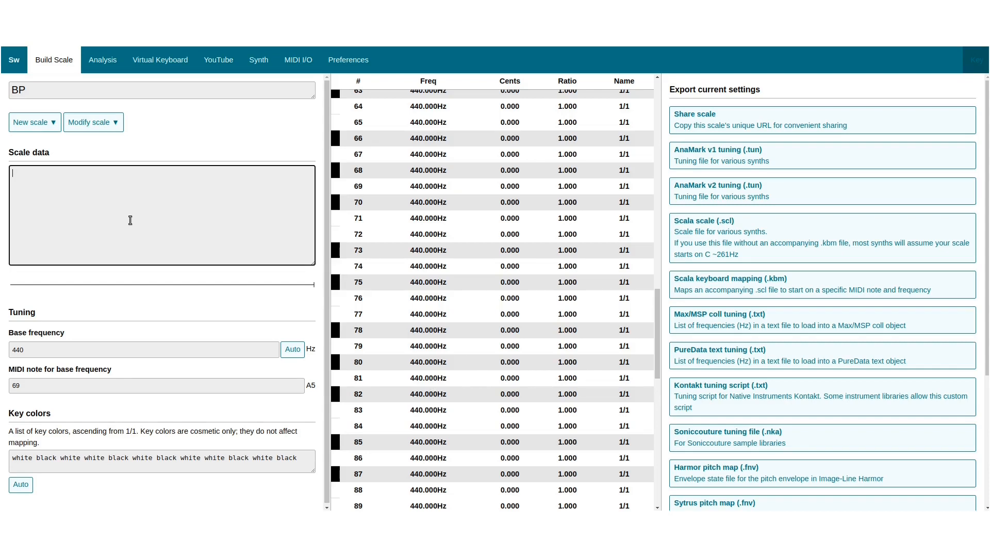
Step: Enter 1\13<3> as the BP scale's single step
{"action": "type", "text": "1\\13<3>"}
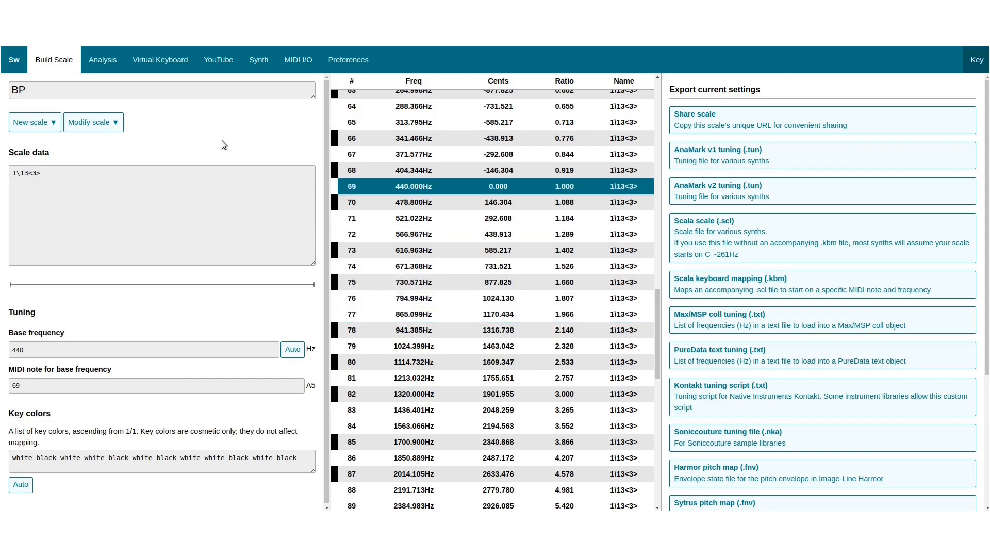
{"action": "left_click", "coordinate": [413, 250]}
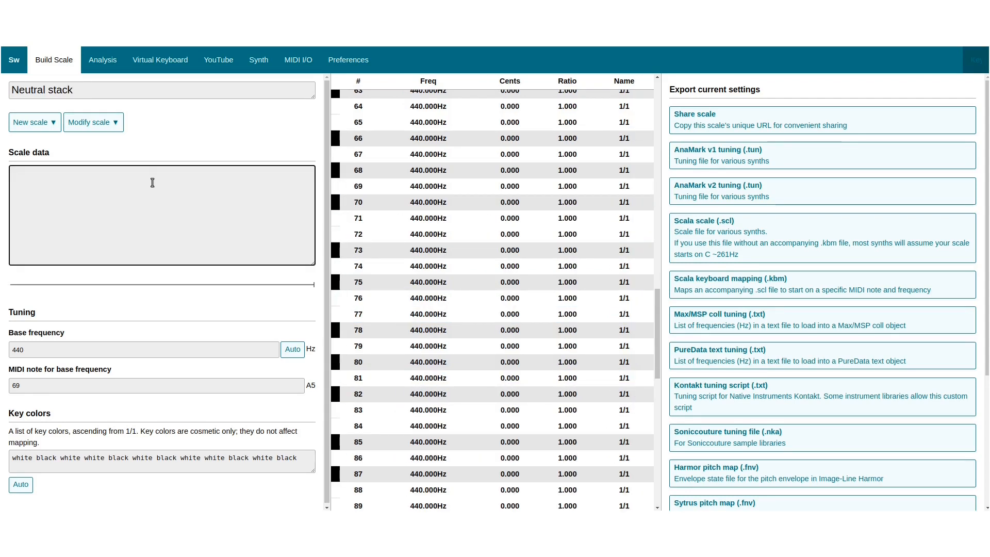
Step: Enter 1\2<3/2>, half a perfect fifth, as the Neutral stack scale data
{"action": "type", "text": "1\\2<"}
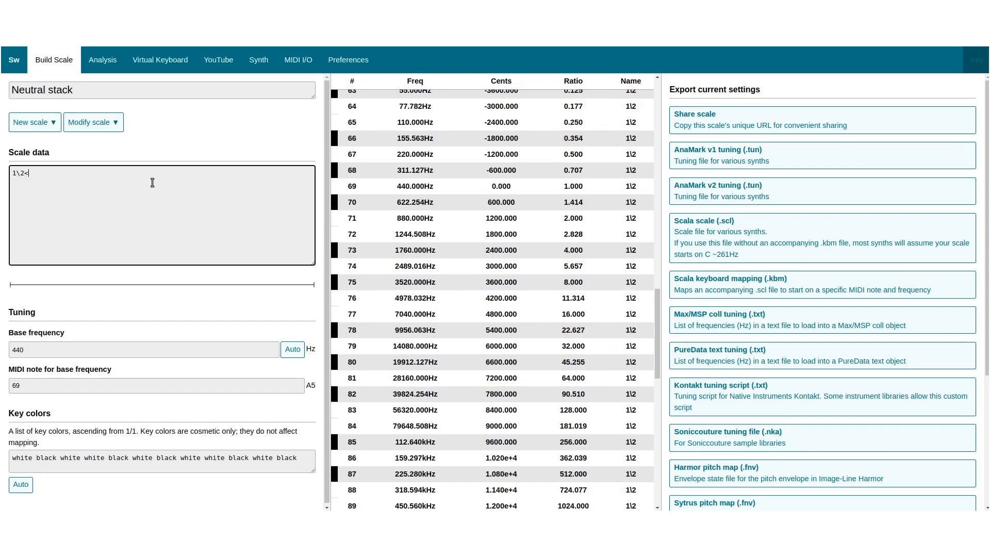
{"action": "type", "text": "3/2>"}
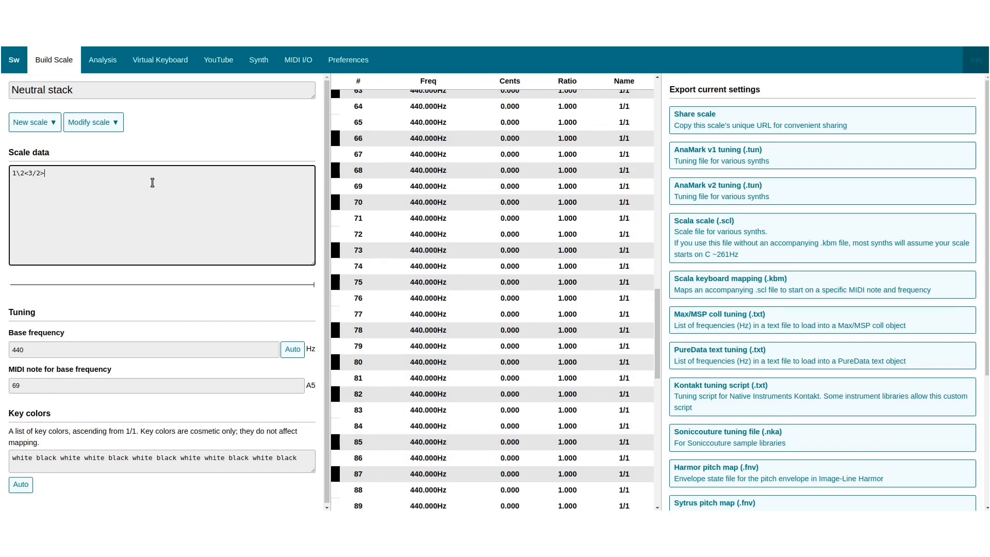
{"action": "type", "text": "1\\2<3/2>"}
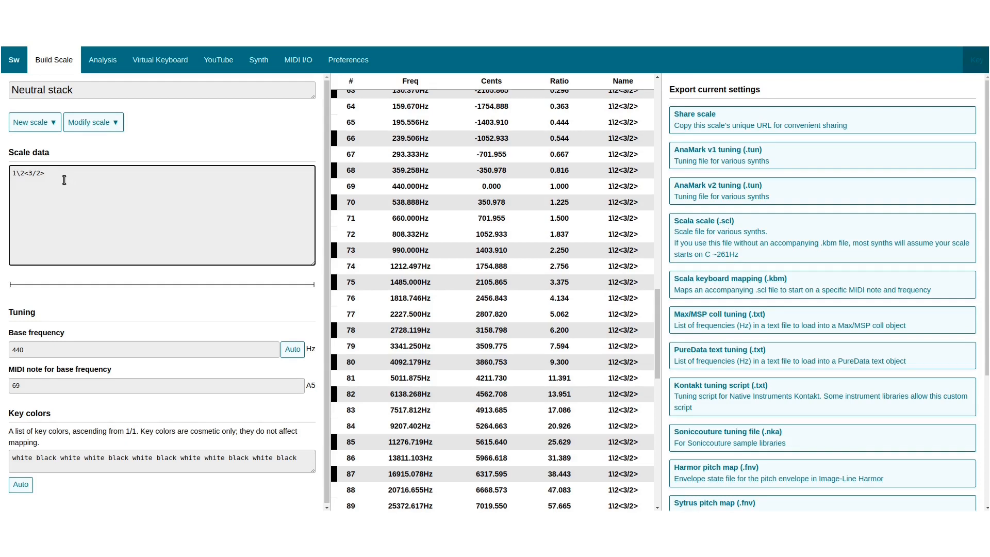
{"action": "left_click", "coordinate": [491, 186]}
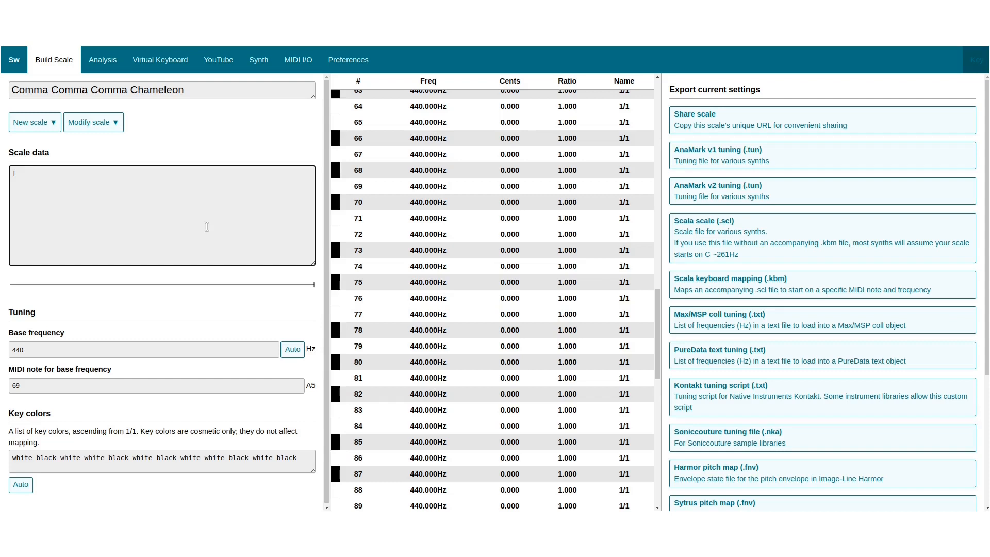
Step: Start the Comma Comma Comma Chameleon scale data with the monzo [-3 1 2>
{"action": "type", "text": "-"}
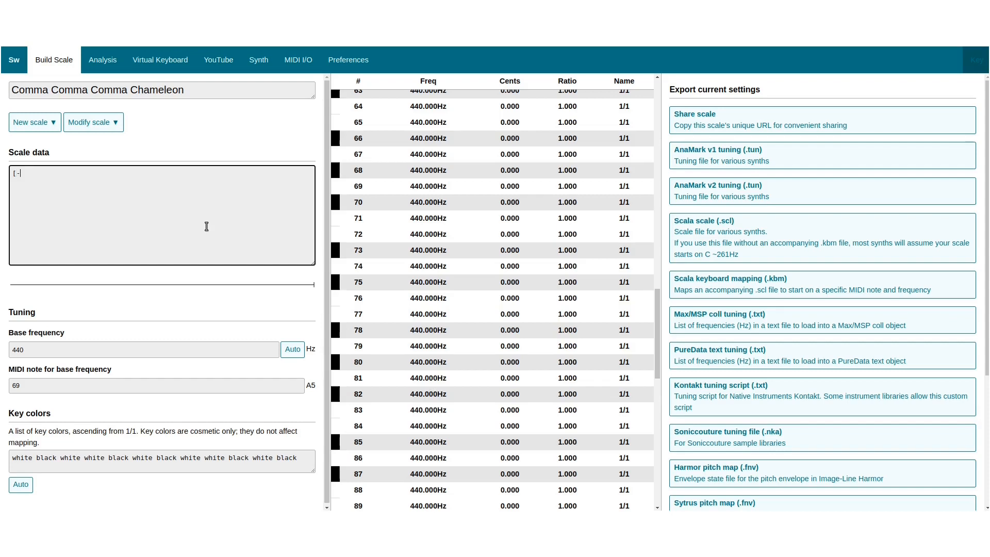
{"action": "type", "text": "3 -"}
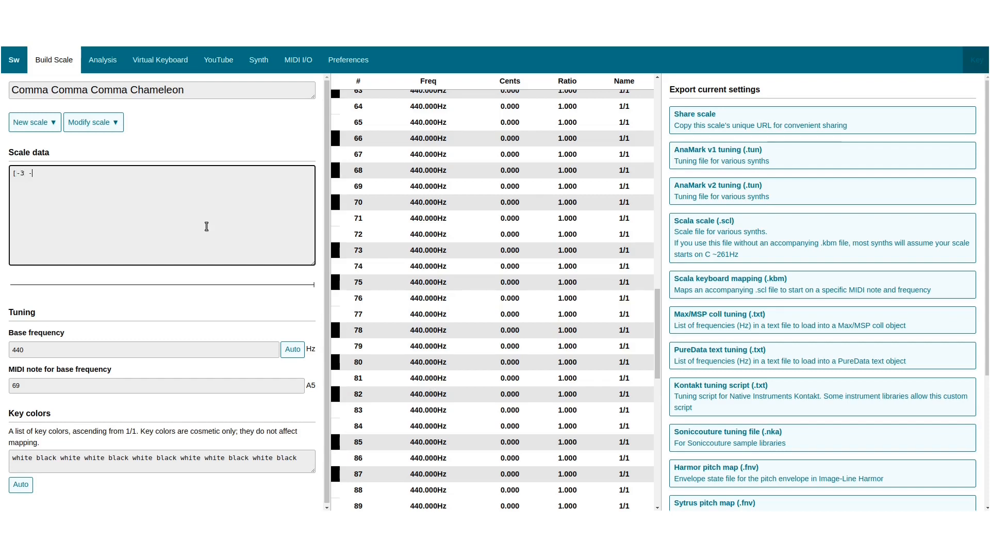
{"action": "type", "text": "1 2>"}
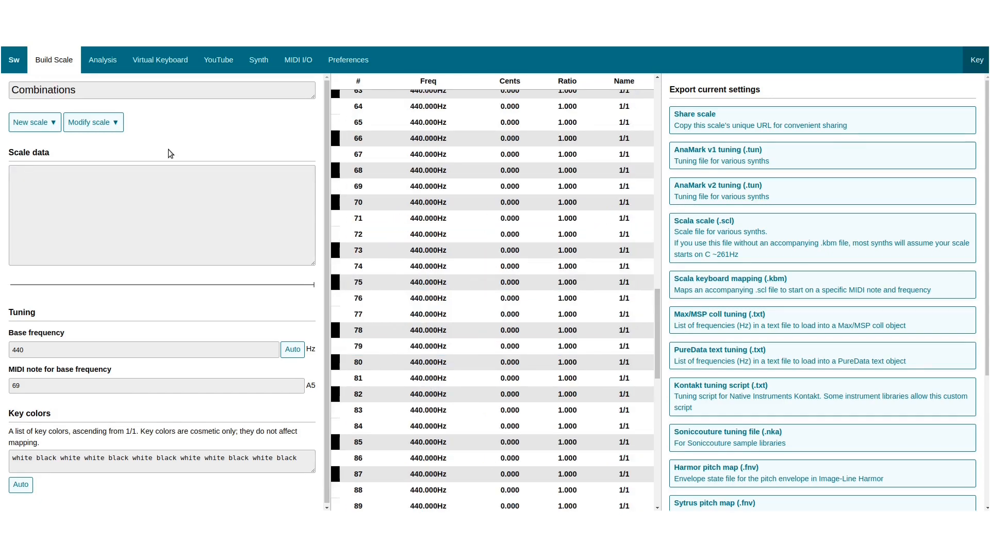
Step: Enter 100. + 100. and then 200. as Combinations scale data, giving 200-cent steps
{"action": "left_click", "coordinate": [160, 214]}
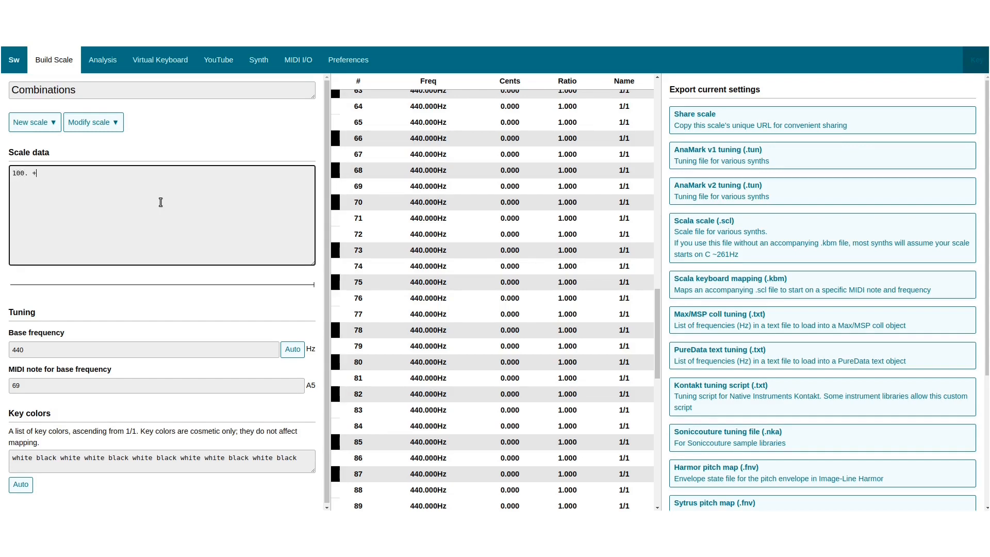
{"action": "type", "text": "100."}
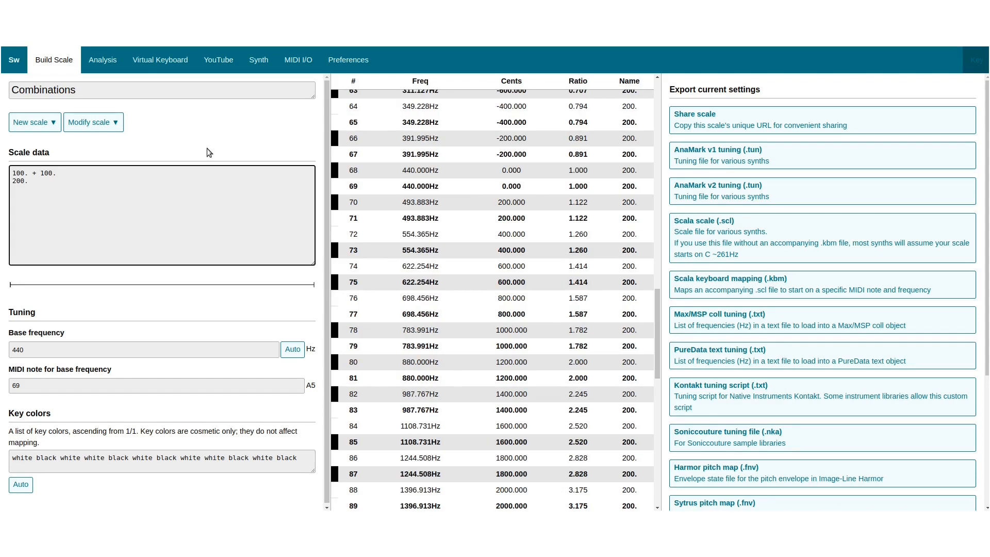
{"action": "left_click", "coordinate": [419, 202]}
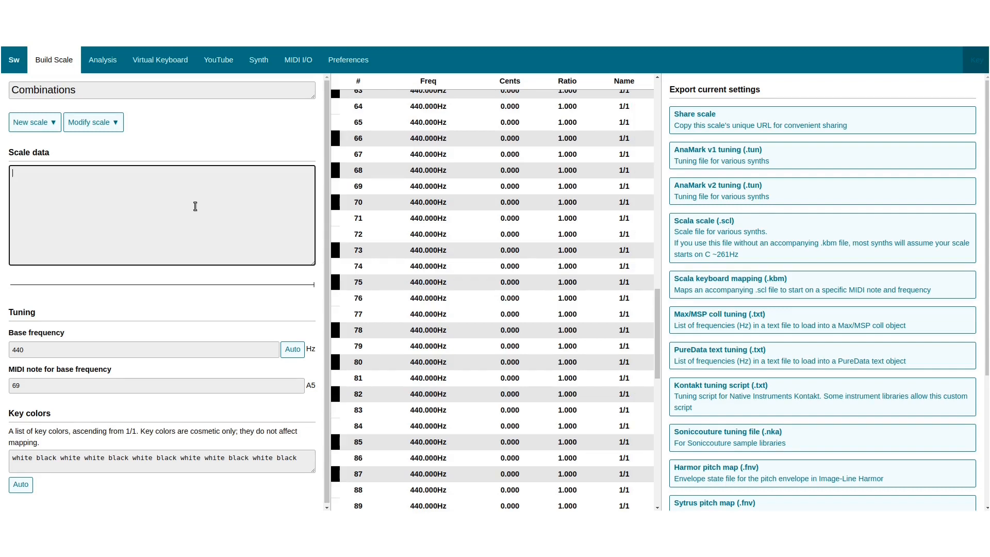
Step: Enter 4/3 + 4/3 with 16/9, then 1\3 + 1\3 with 2\3, as scale data
{"action": "type", "text": "4/3 + 4/3"}
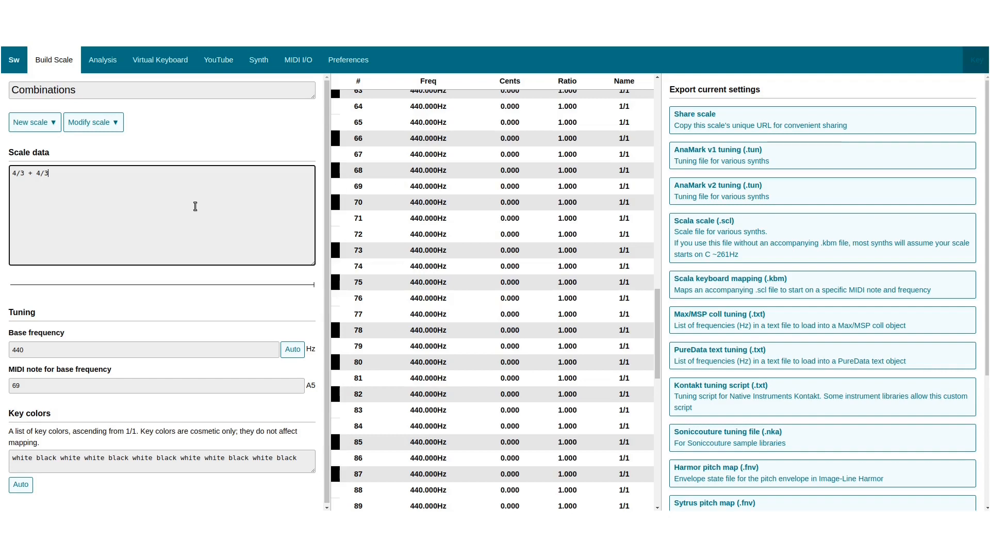
{"action": "type", "text": "16/"}
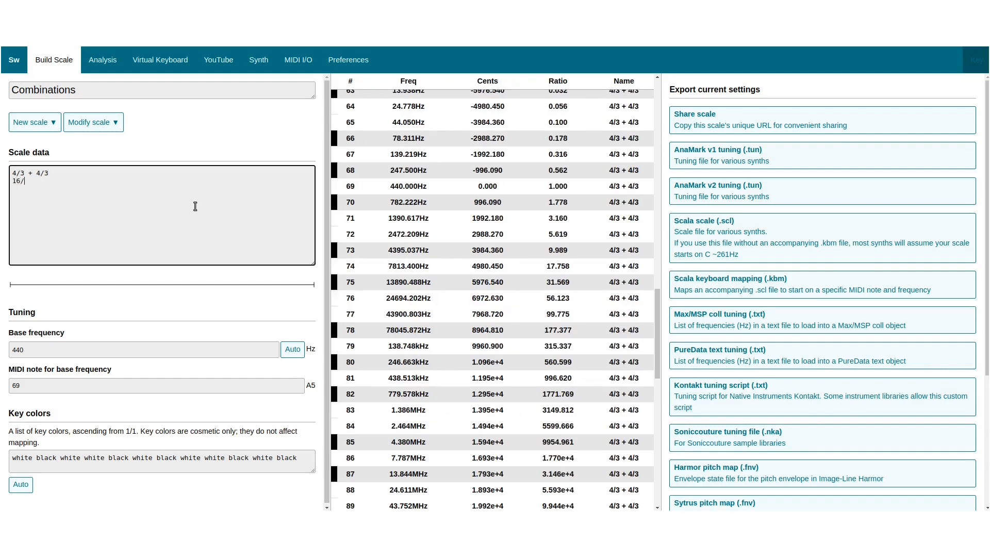
{"action": "type", "text": "9"}
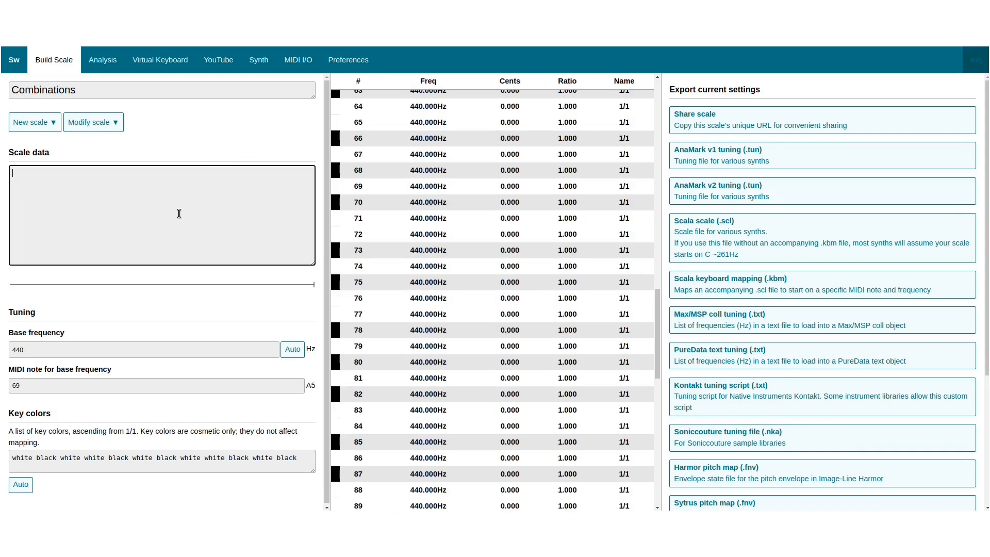
{"action": "type", "text": "1\\3 + 1"}
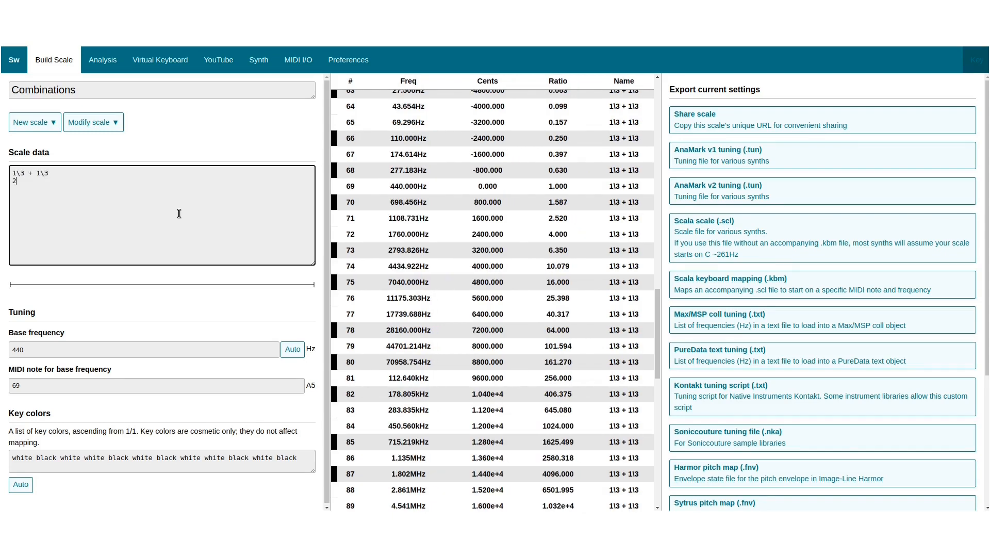
{"action": "type", "text": "\\3"}
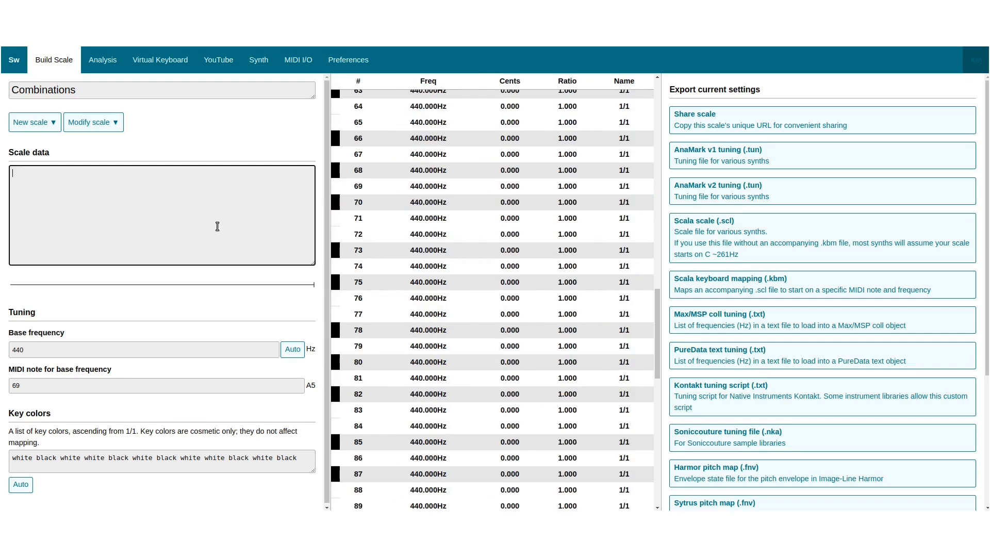
Step: Enter the monzo sum [2 -1> + [2 -1> followed by [4 -2> as scale data
{"action": "type", "text": "[2 -1>"}
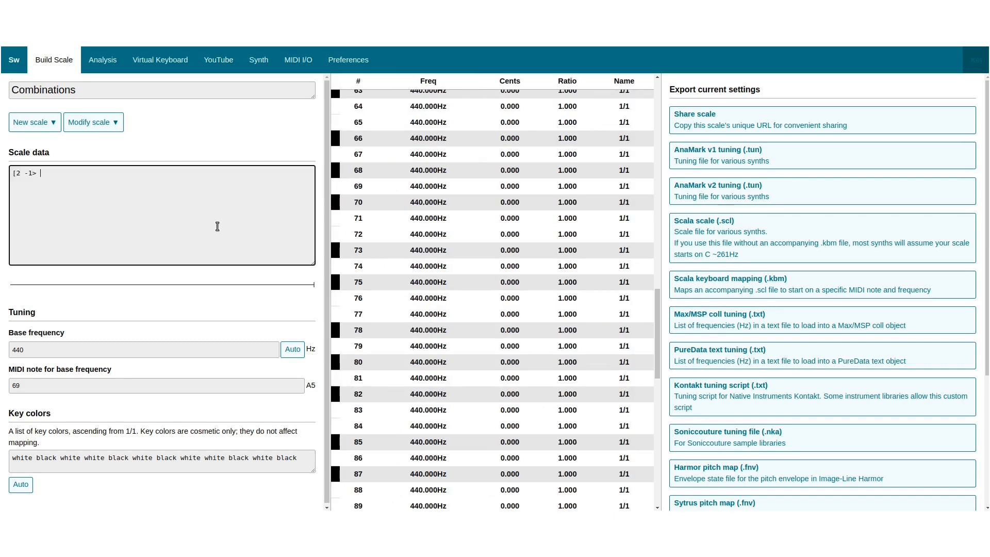
{"action": "type", "text": "+"}
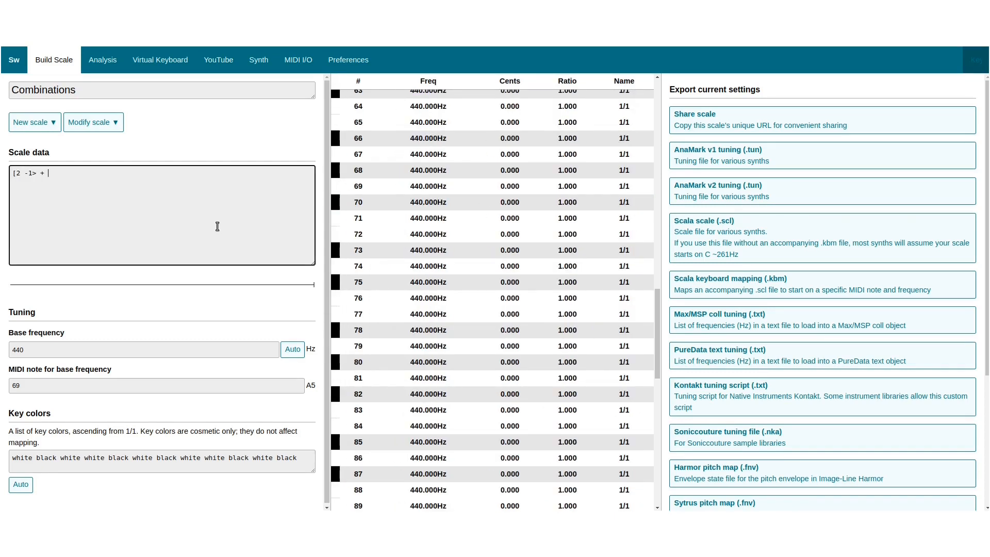
{"action": "type", "text": "[2 -1"}
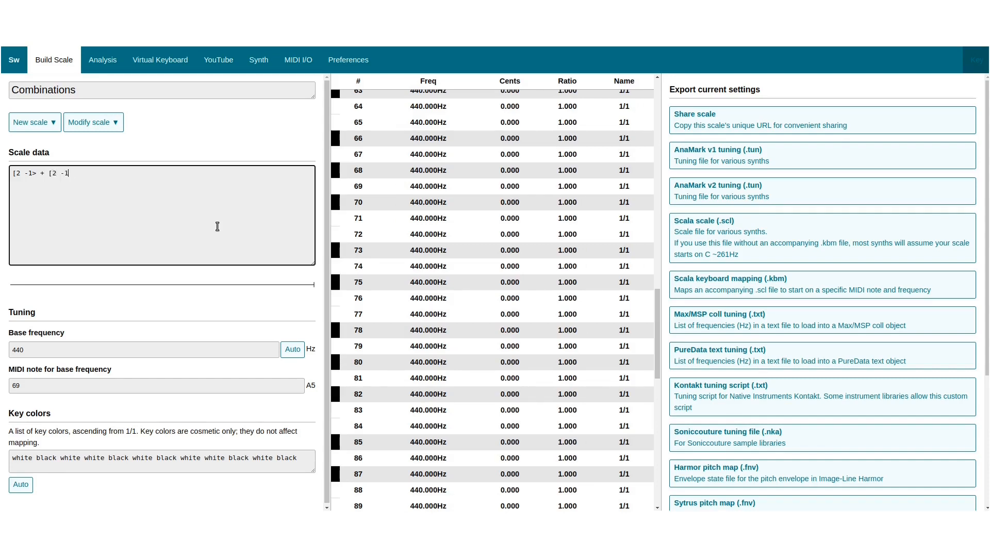
{"action": "type", "text": "[4"}
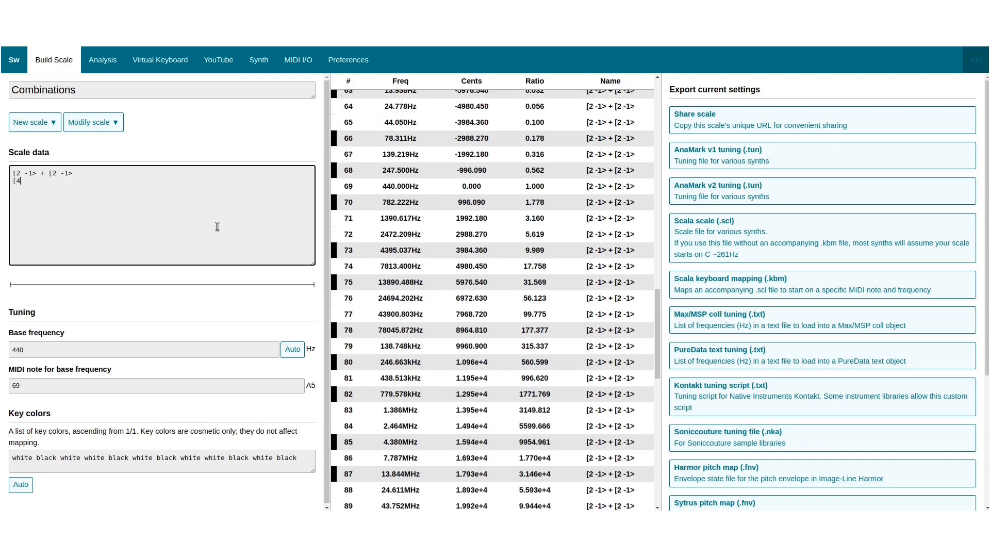
{"action": "type", "text": "-2>"}
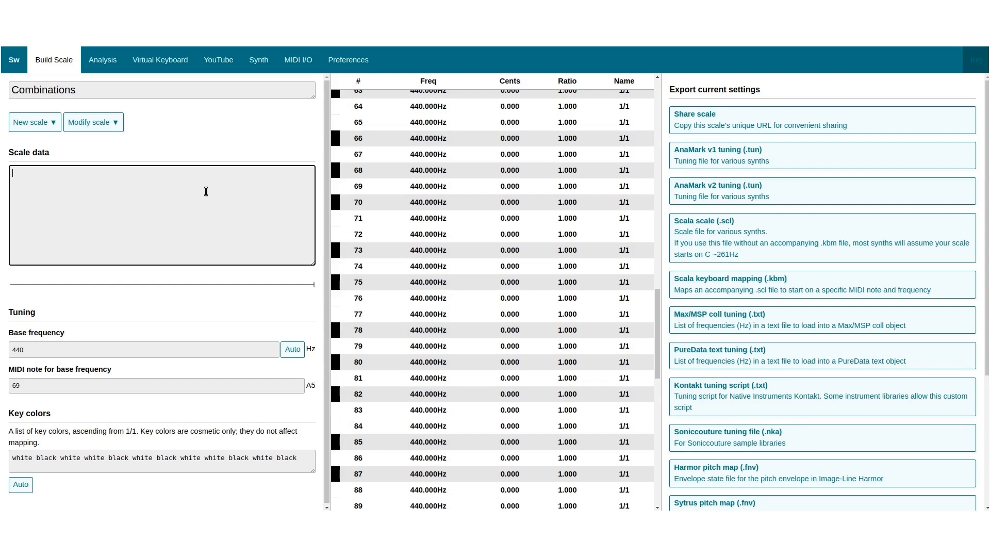
Step: Create the Citric scale with steps 2\10, 4\10, 5\10 and key colors white white black
{"action": "type", "text": "3/2"}
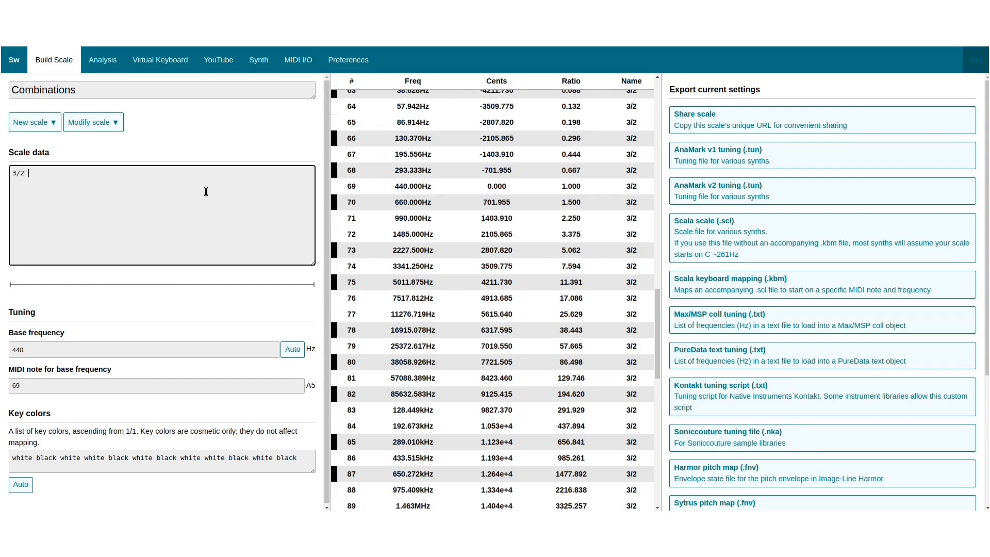
{"action": "type", "text": "-1.9"}
{"action": "left_click", "coordinate": [162, 460]}
{"action": "type", "text": "white white"}
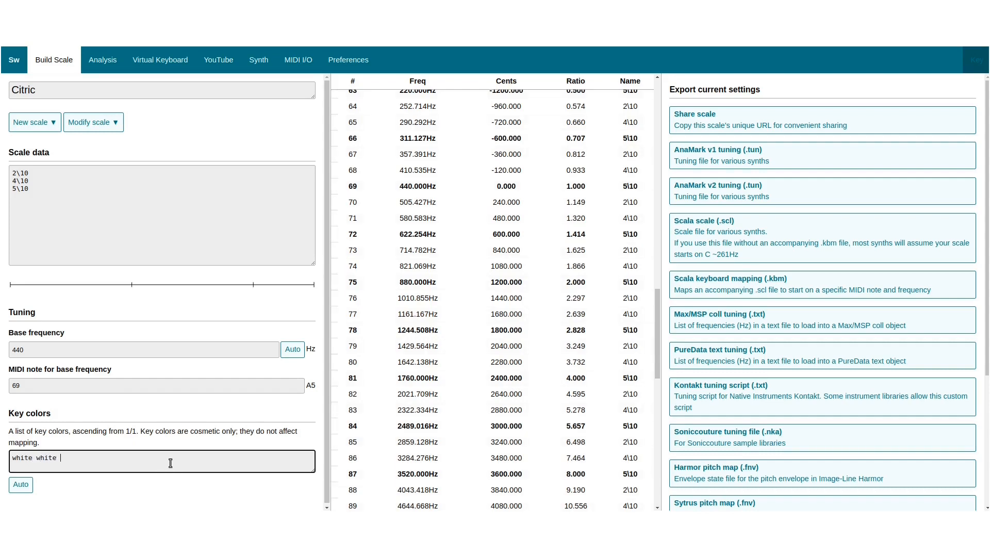
{"action": "type", "text": "black"}
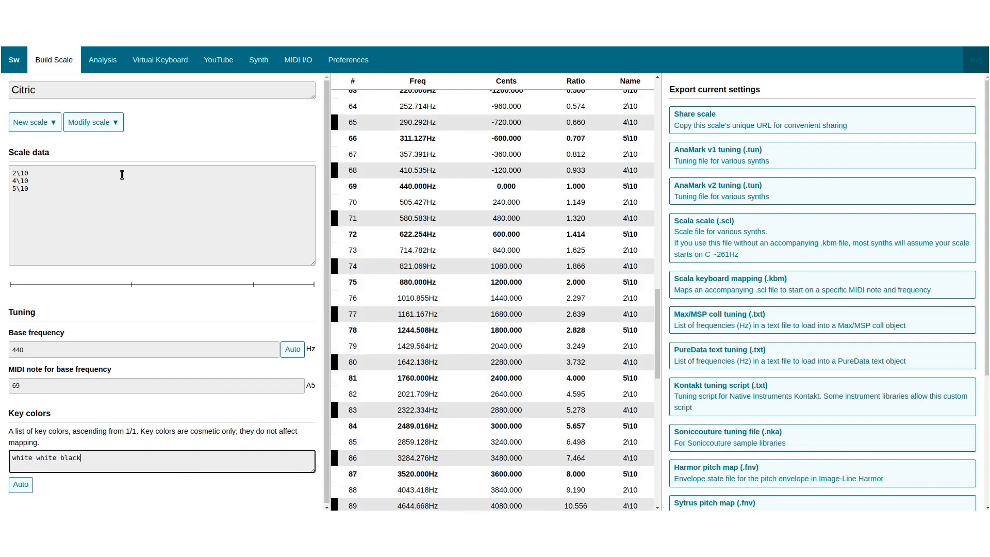
{"action": "left_click", "coordinate": [258, 59]}
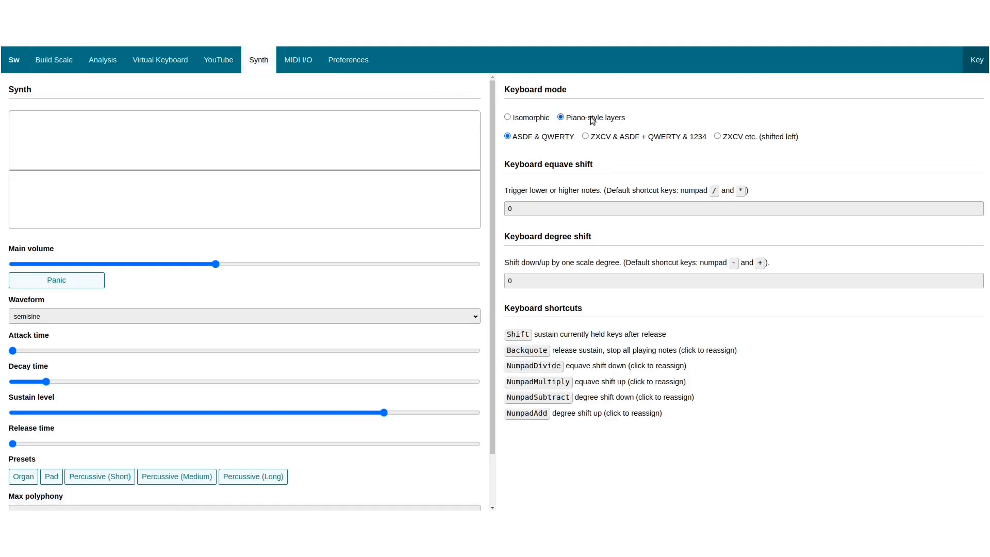
Step: Preview the white-white-black keyboard pattern, then return to the Build Scale page
{"action": "left_click", "coordinate": [218, 59]}
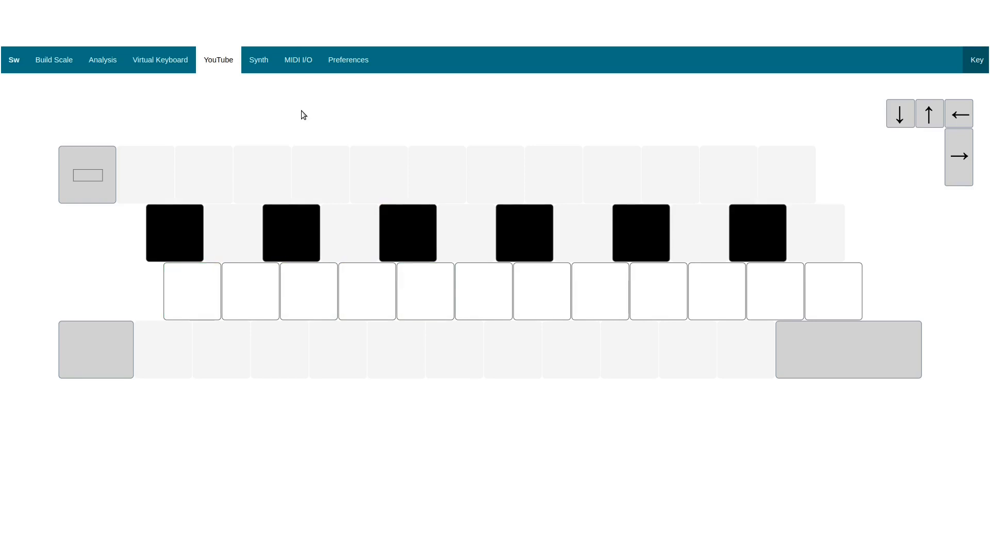
{"action": "left_click", "coordinate": [53, 59]}
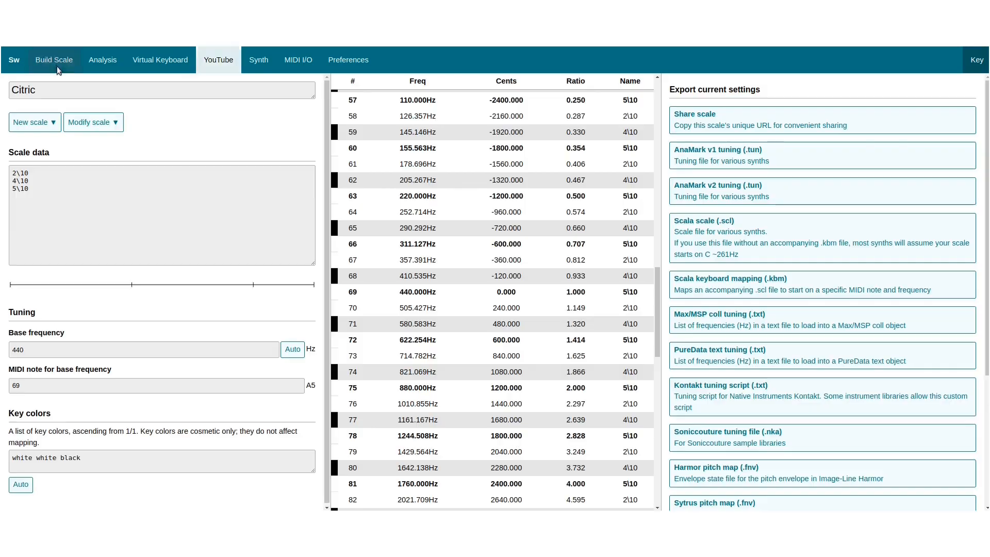
Step: Append 10\10 as the fourth Citric step after 2\10, 4\10 and 5\10
{"action": "left_click", "coordinate": [53, 59]}
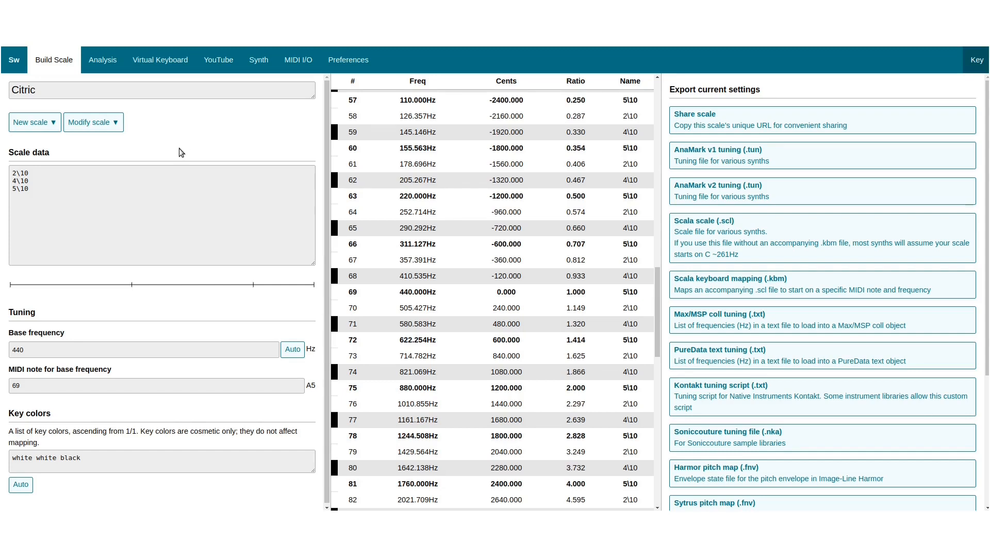
{"action": "left_click", "coordinate": [161, 183]}
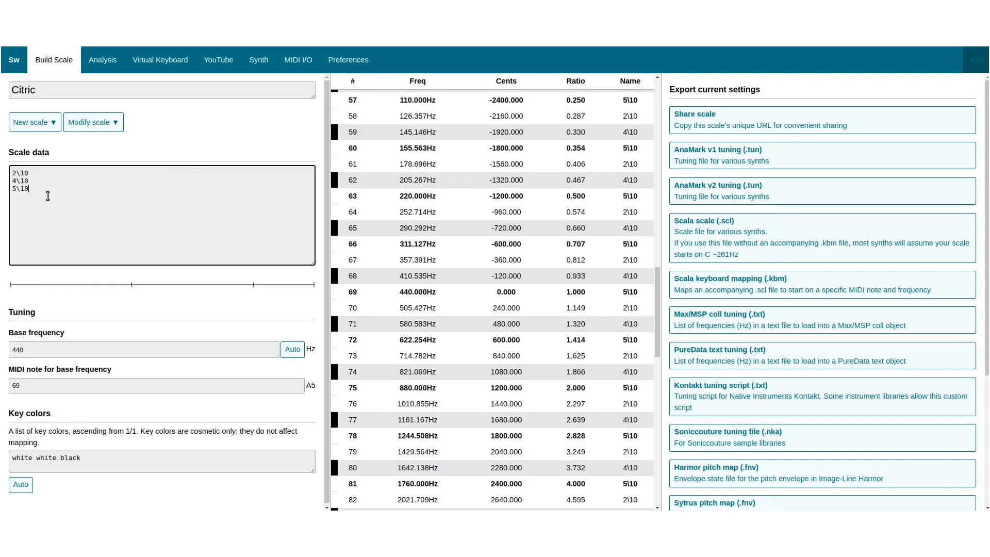
{"action": "type", "text": "1+"}
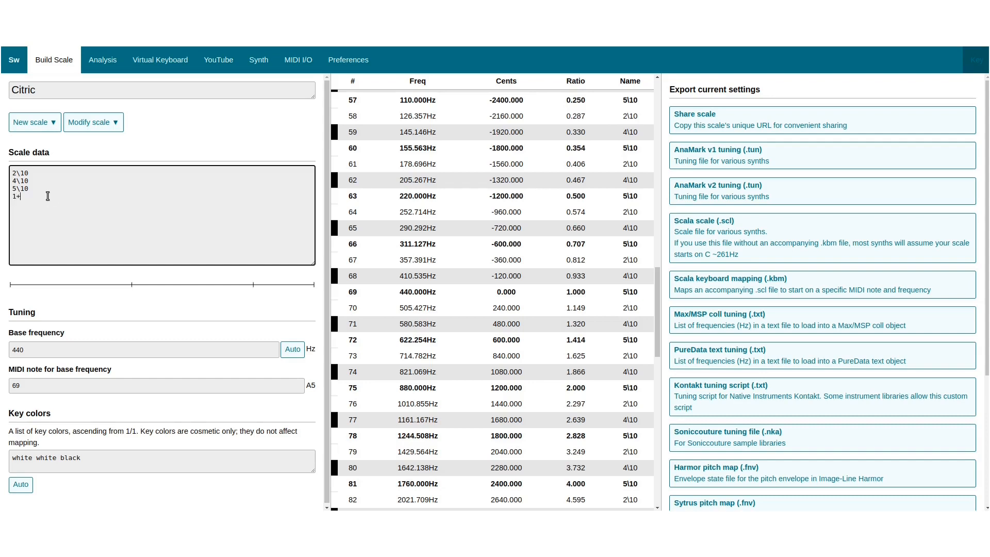
{"action": "type", "text": "10\\"}
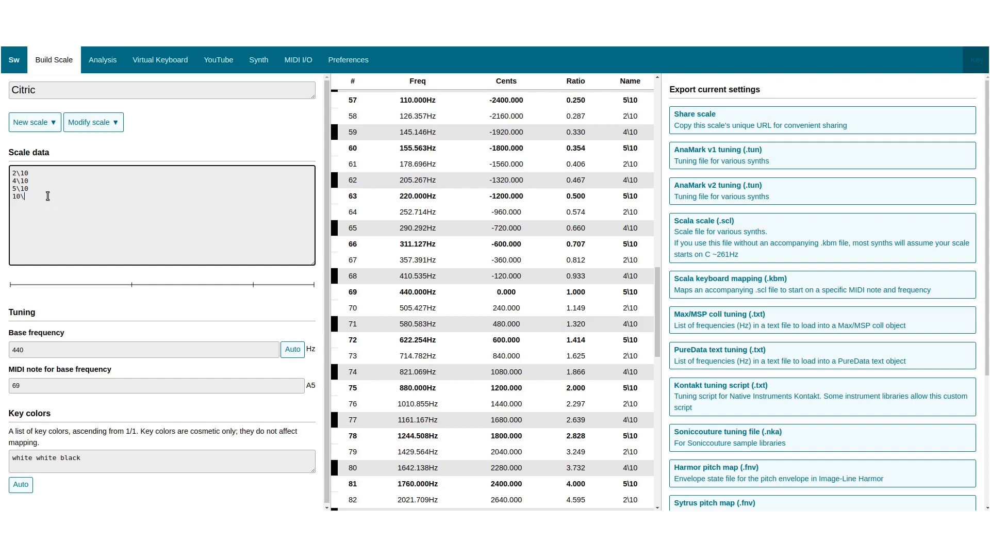